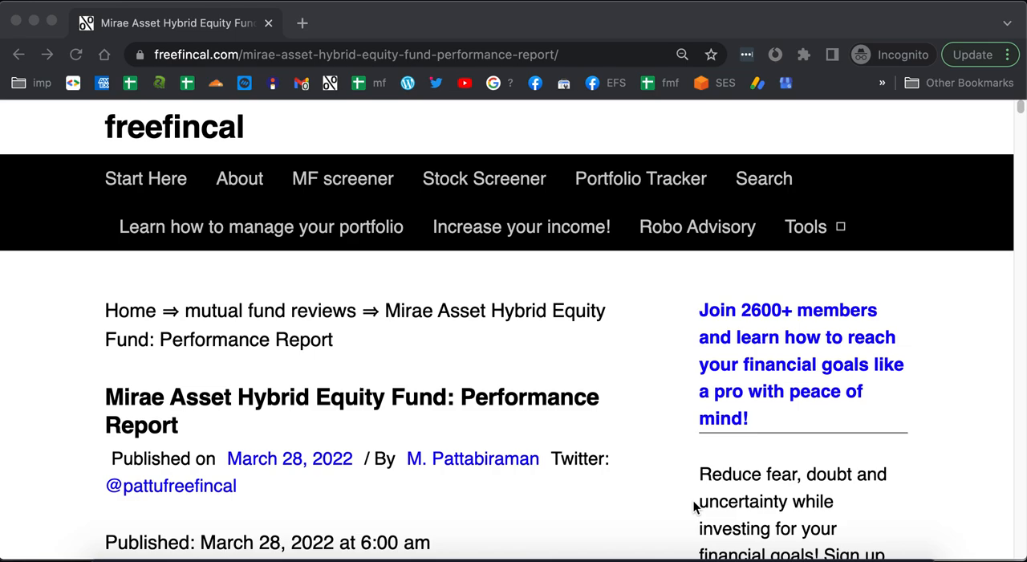
pyautogui.scroll(-3)
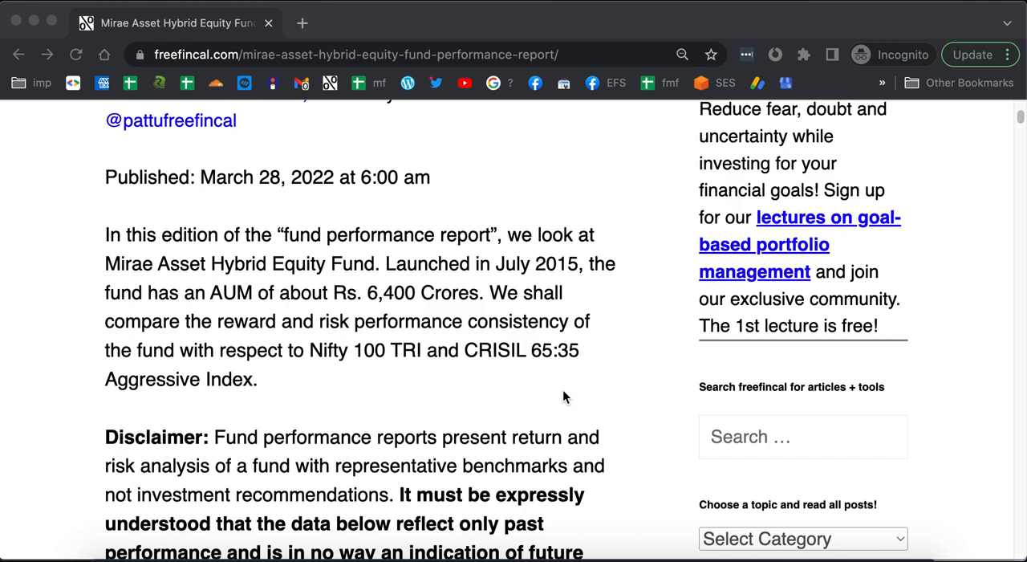
pyautogui.moveTo(556, 393)
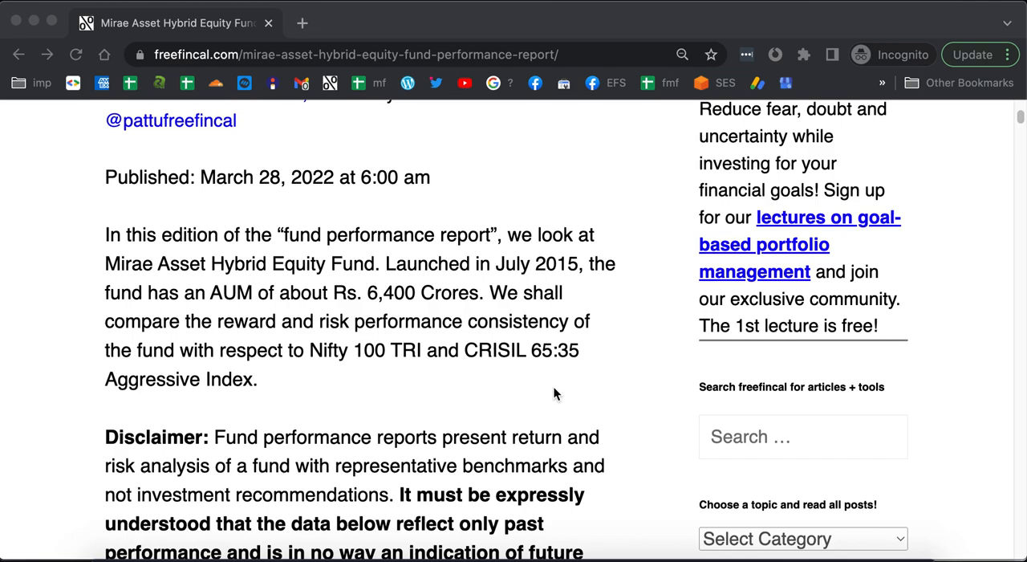
pyautogui.scroll(-3)
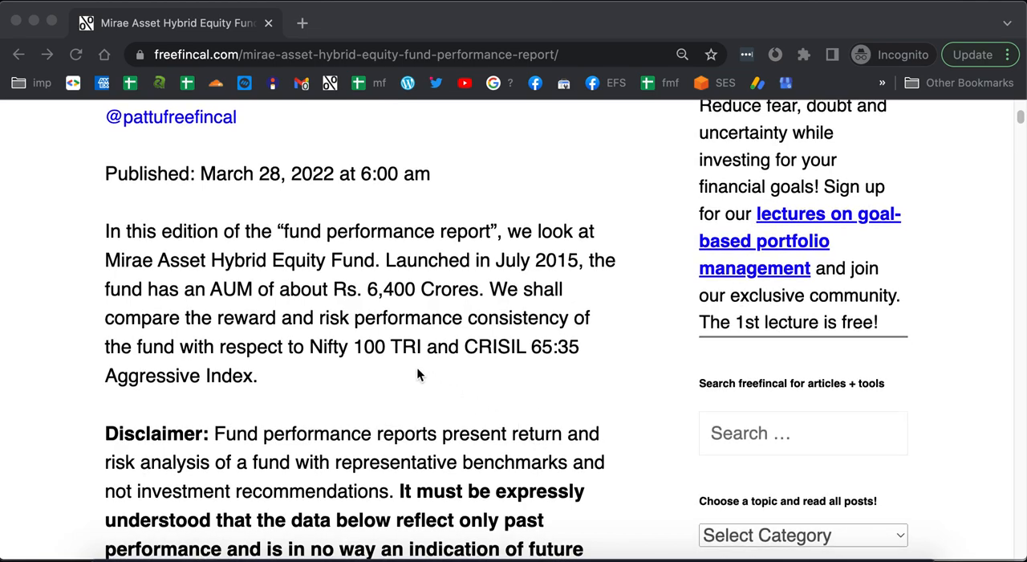
pyautogui.scroll(-3)
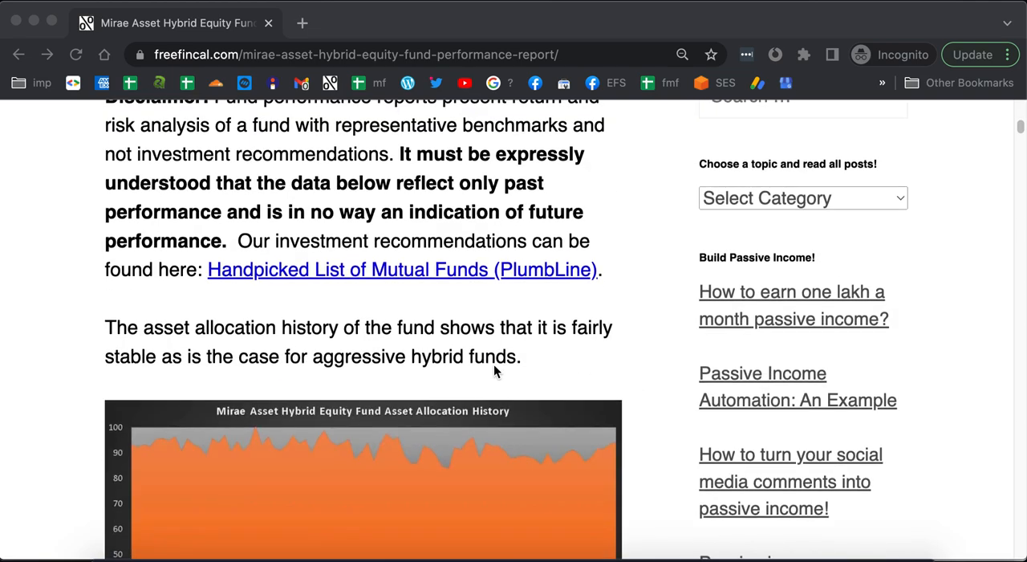
pyautogui.scroll(-3)
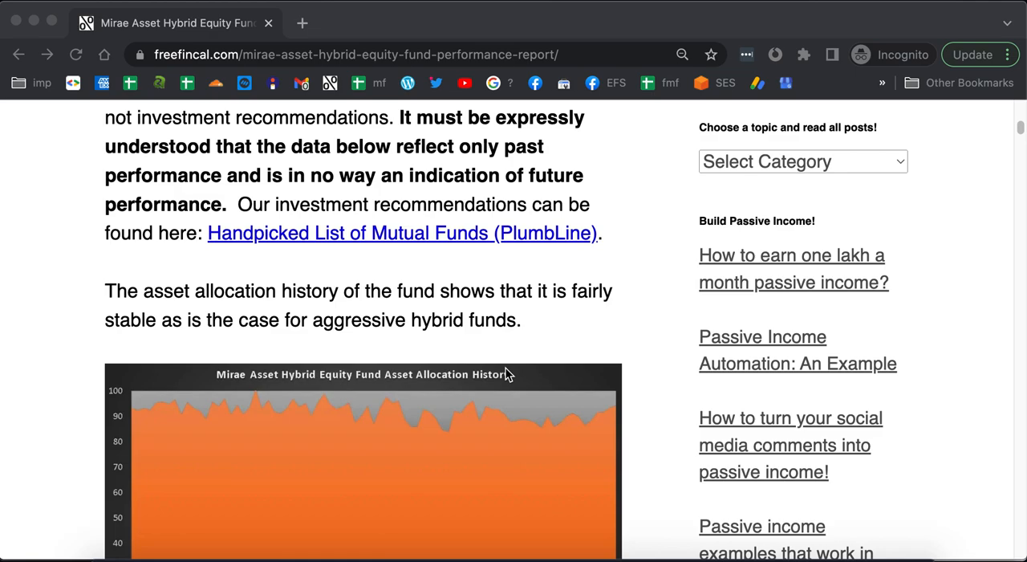
pyautogui.scroll(-3)
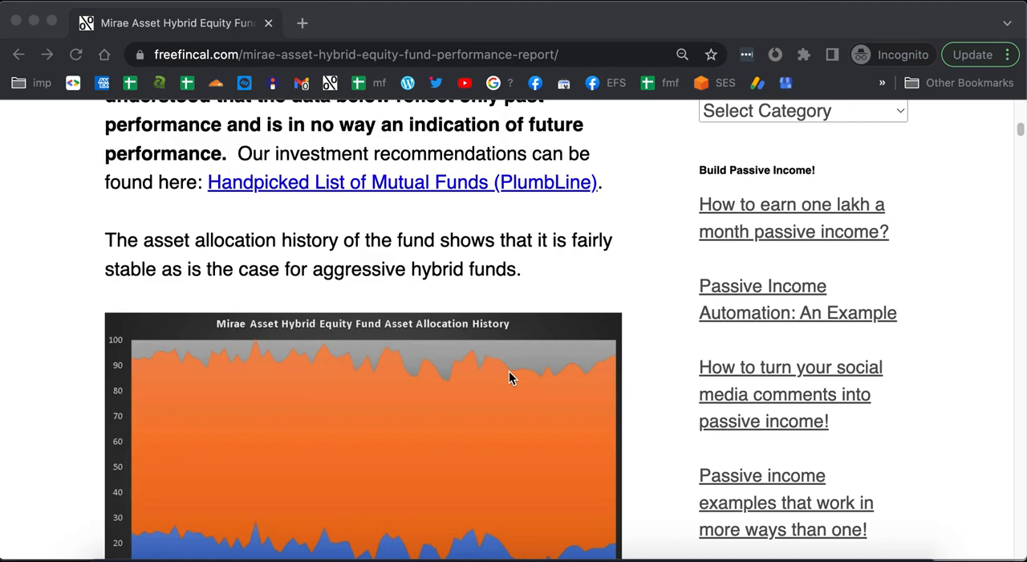
pyautogui.scroll(-3)
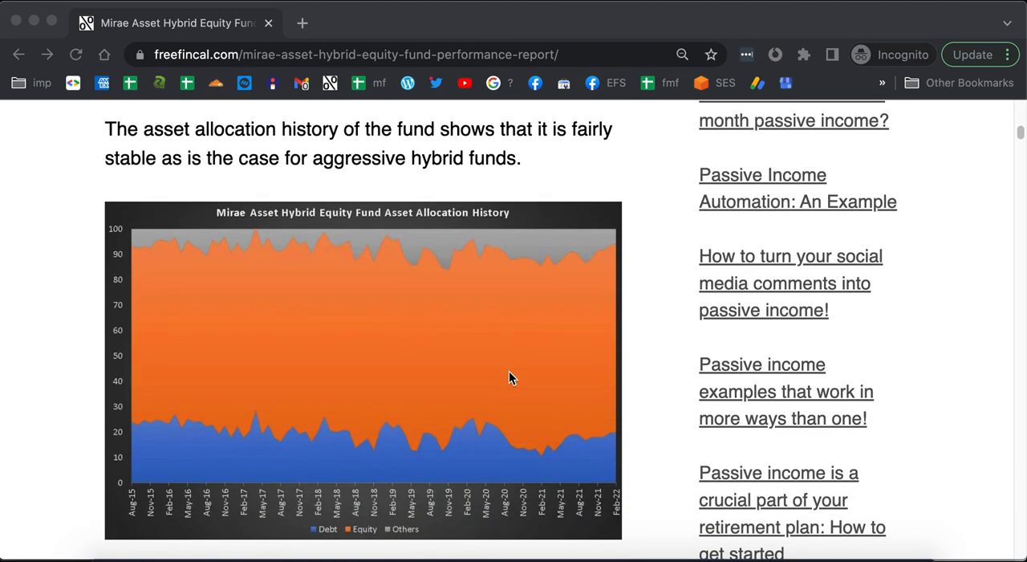
pyautogui.scroll(-3)
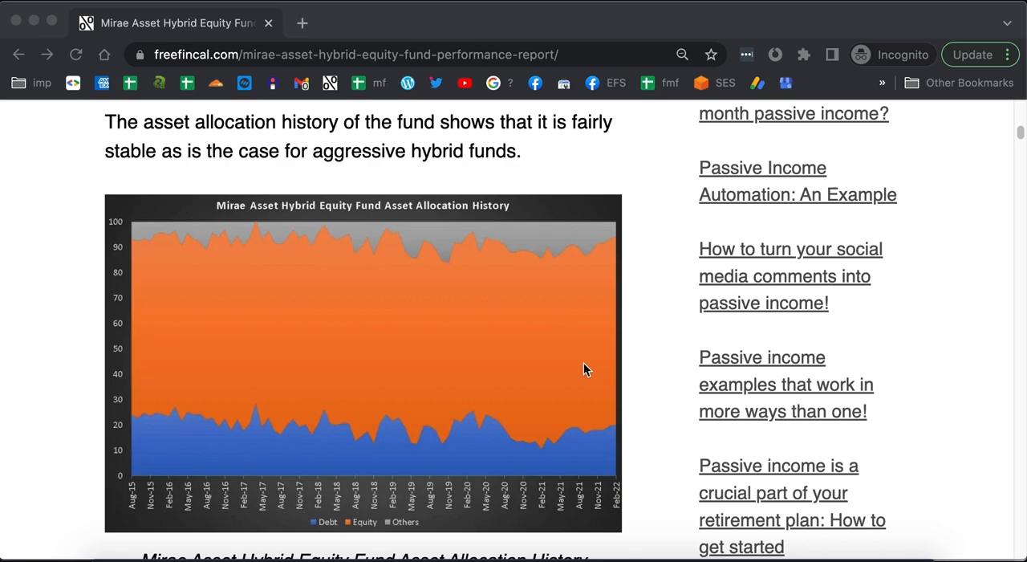
pyautogui.scroll(-3)
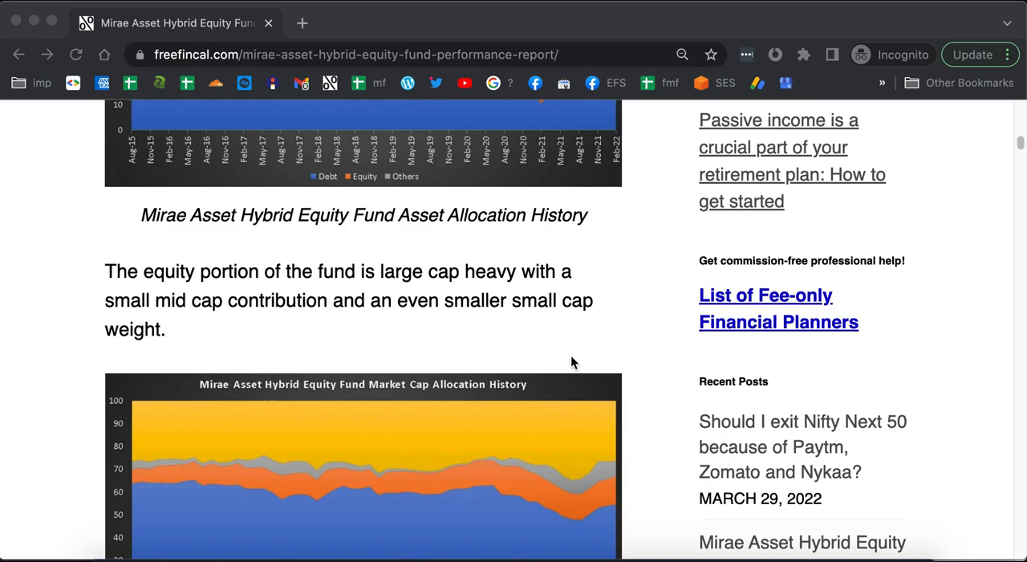
pyautogui.scroll(-3)
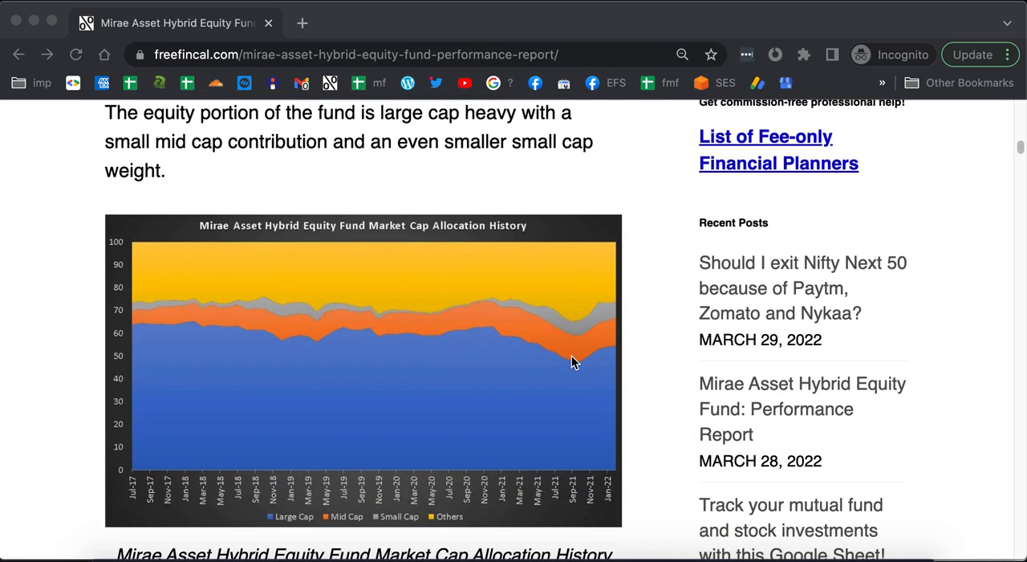
pyautogui.scroll(-3)
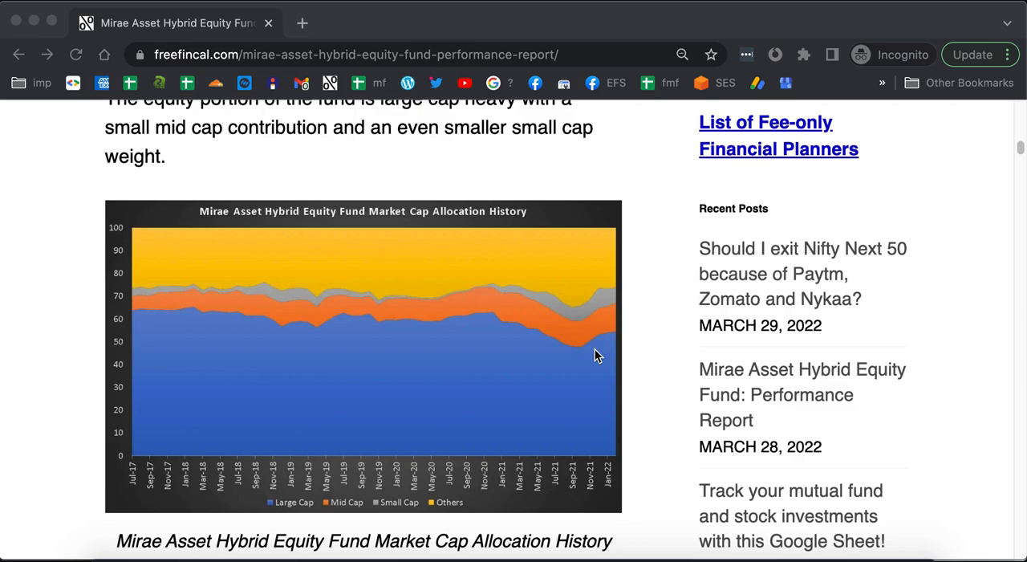
pyautogui.moveTo(424, 377)
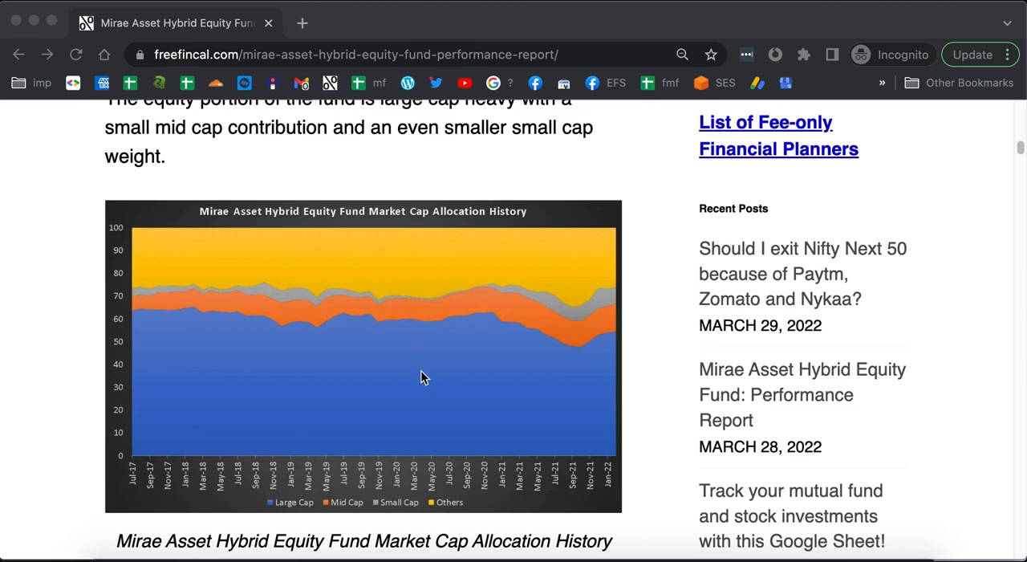
pyautogui.moveTo(451, 425)
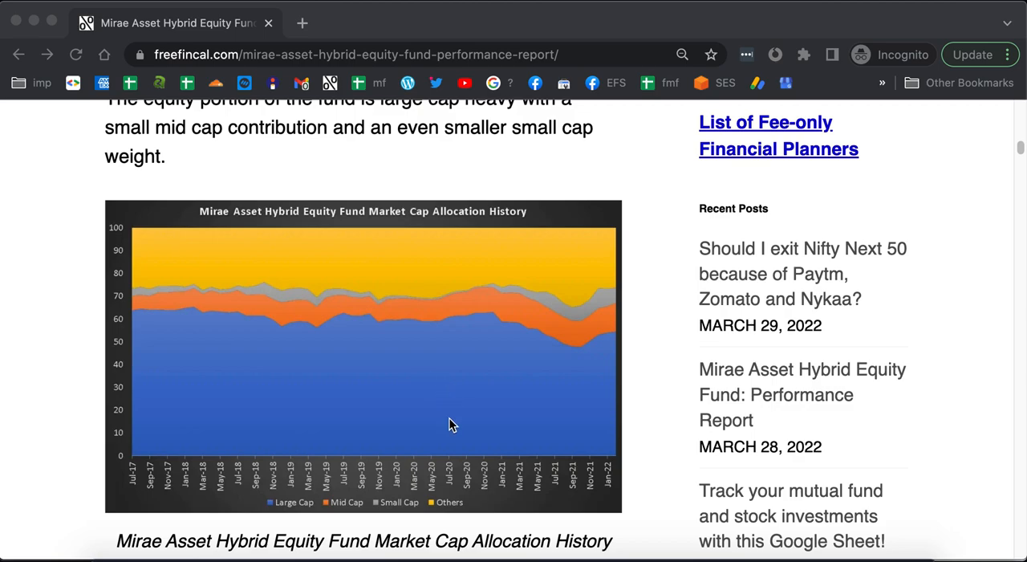
pyautogui.scroll(-3)
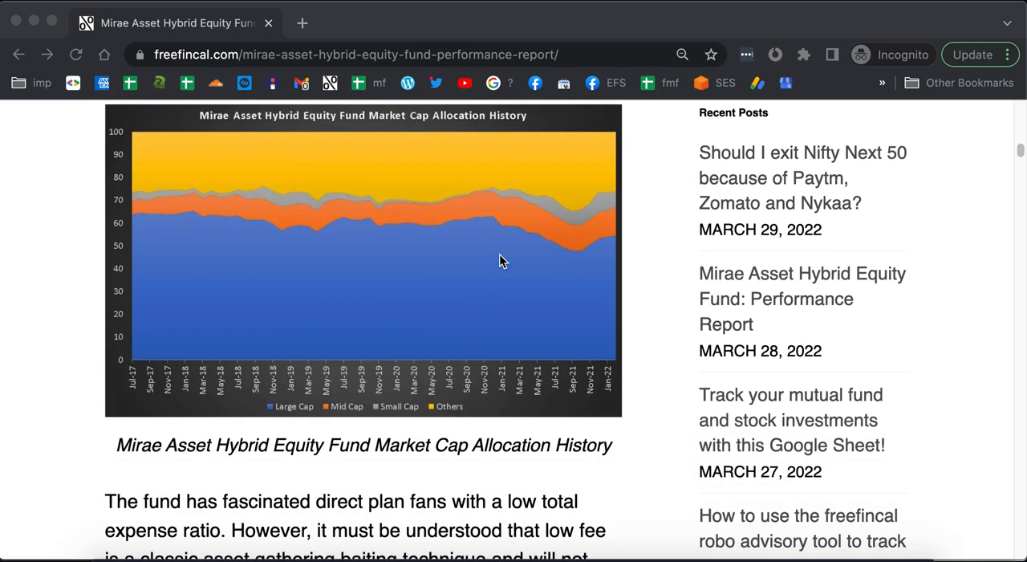
pyautogui.moveTo(417, 265)
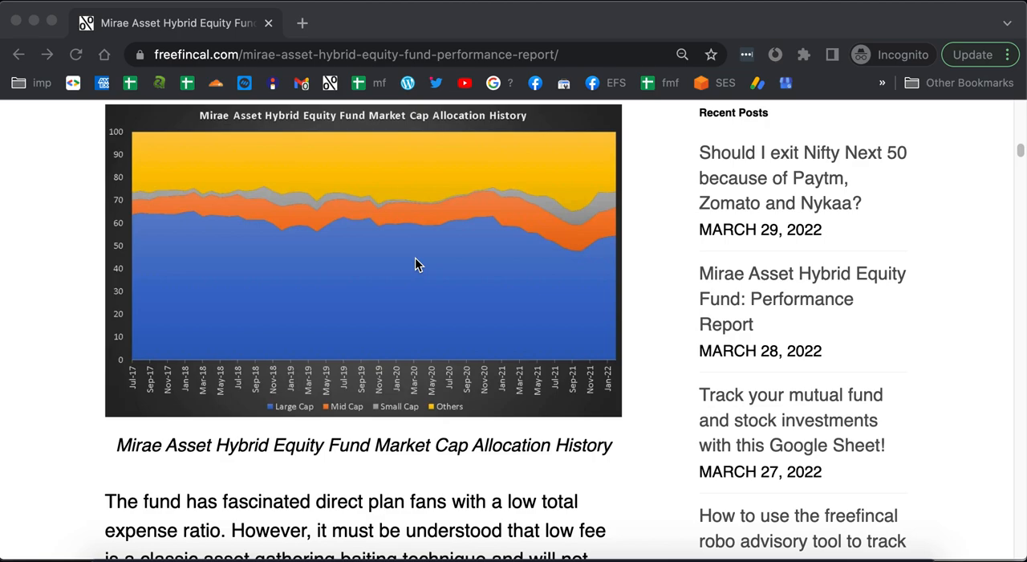
pyautogui.moveTo(474, 326)
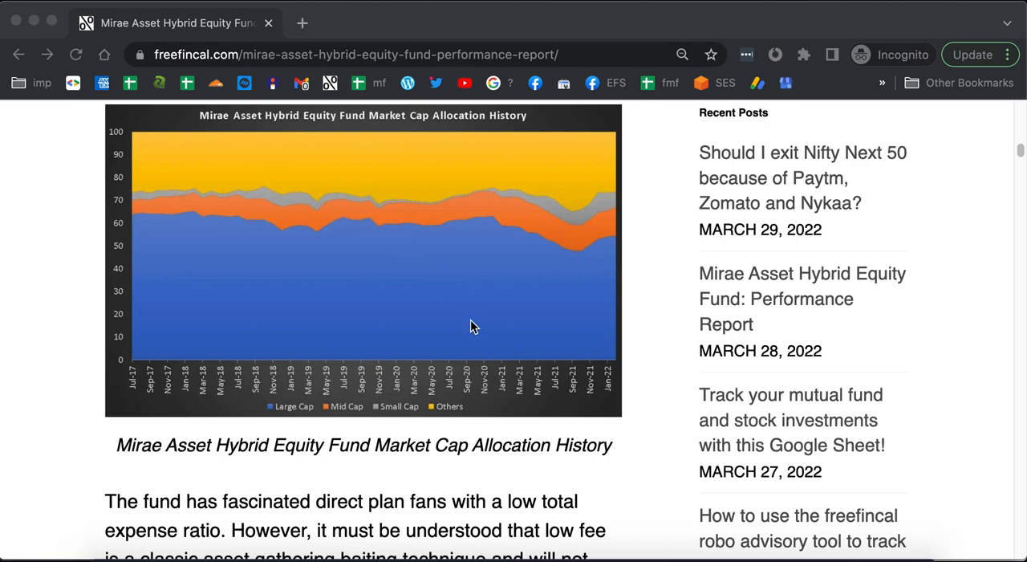
pyautogui.scroll(-3)
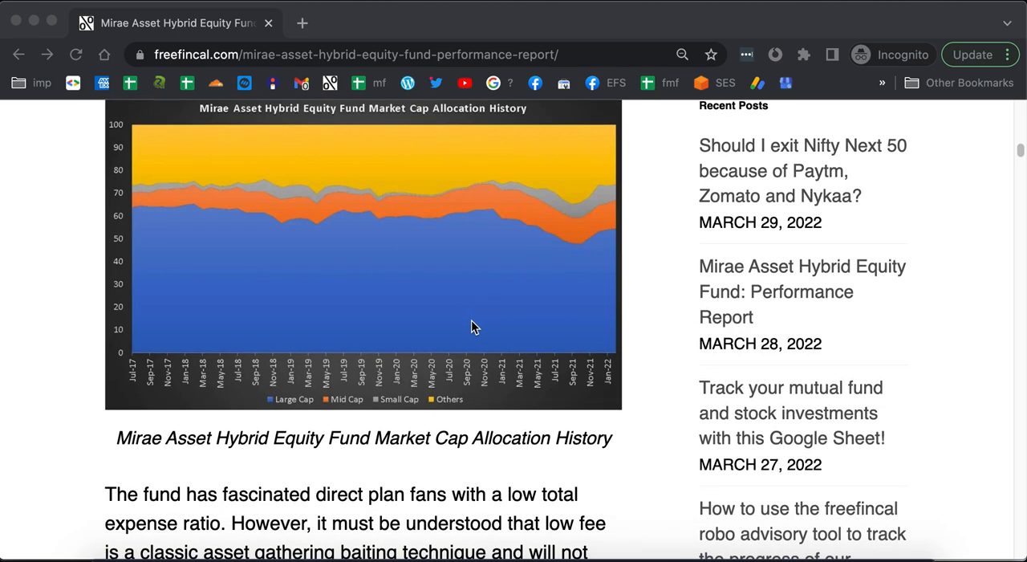
pyautogui.scroll(-3)
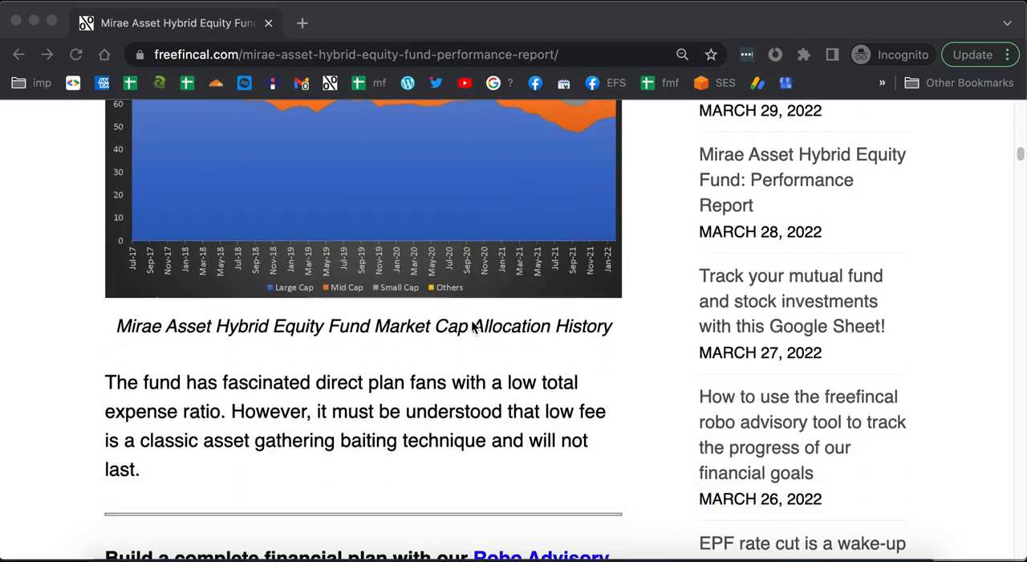
pyautogui.scroll(-3)
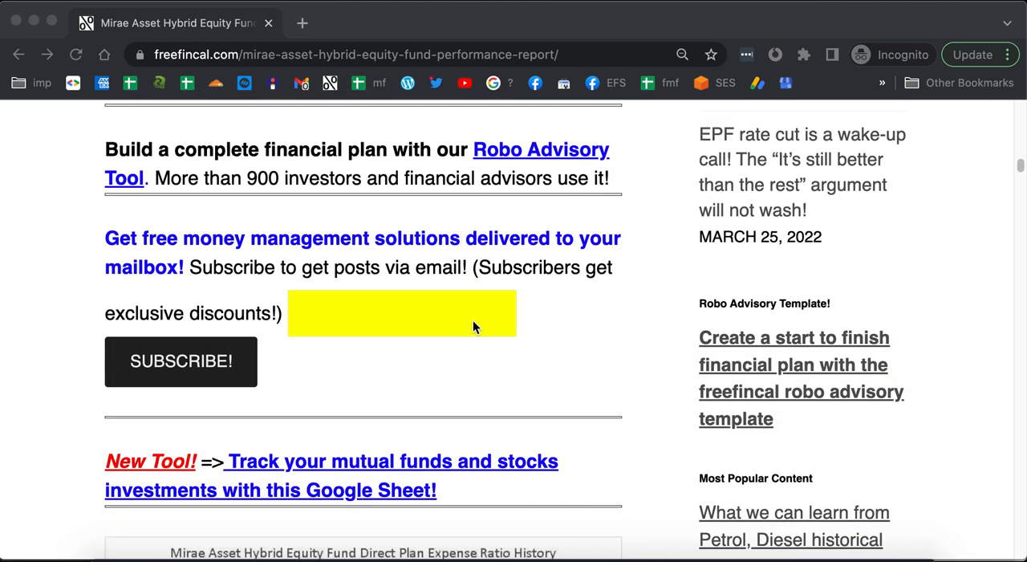
pyautogui.scroll(-3)
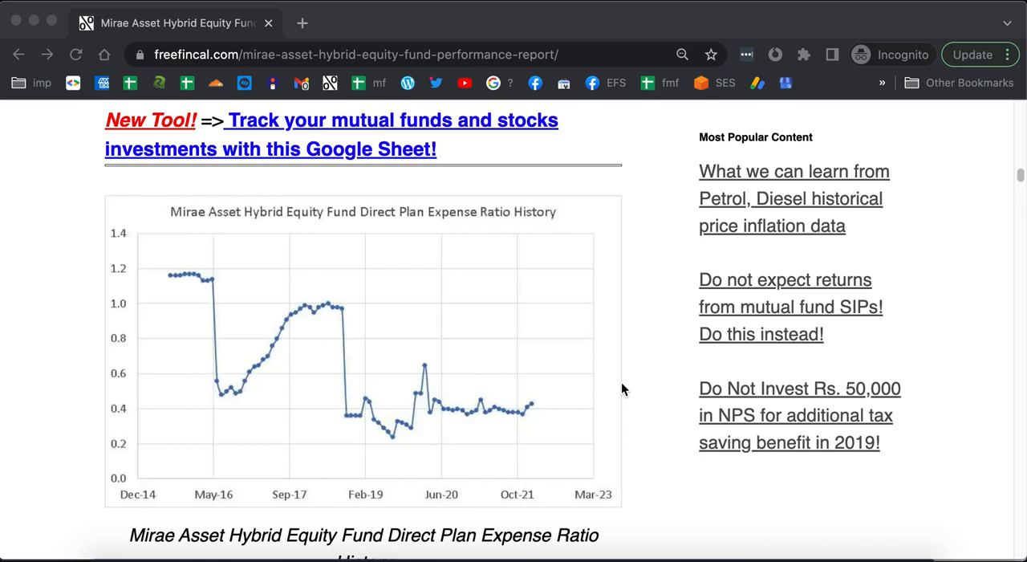
pyautogui.moveTo(226, 403)
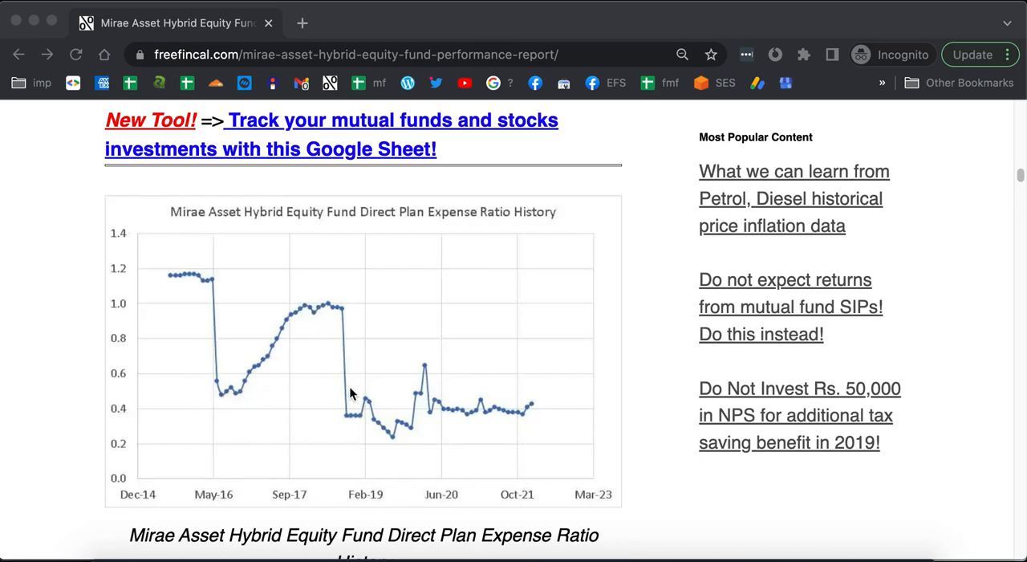
pyautogui.moveTo(485, 415)
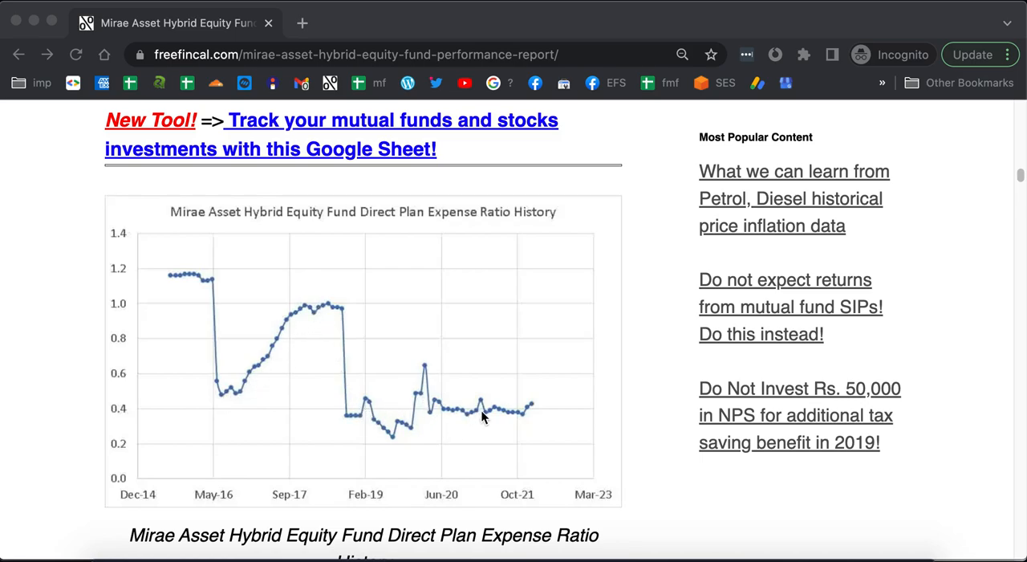
pyautogui.moveTo(528, 411)
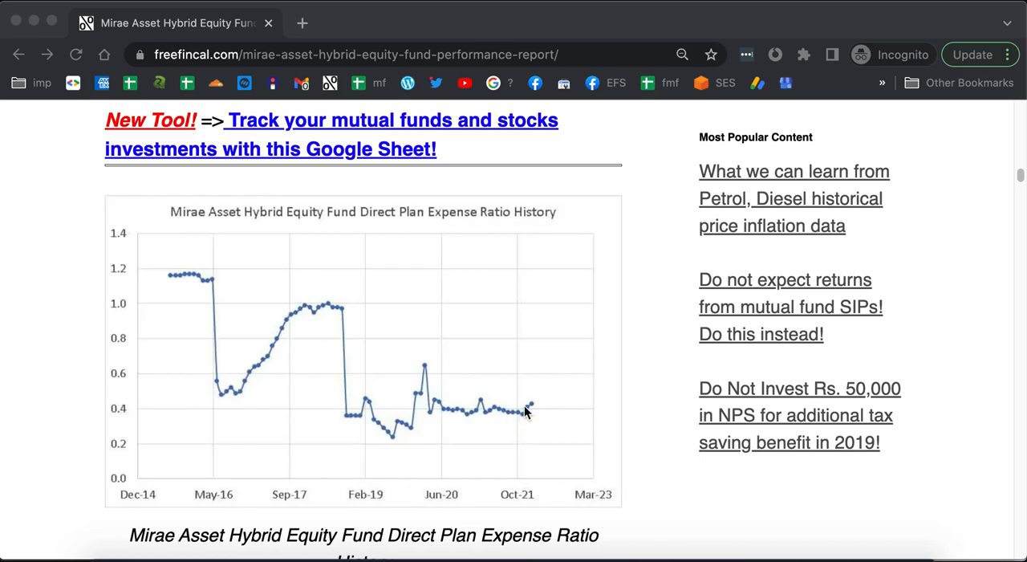
pyautogui.moveTo(541, 403)
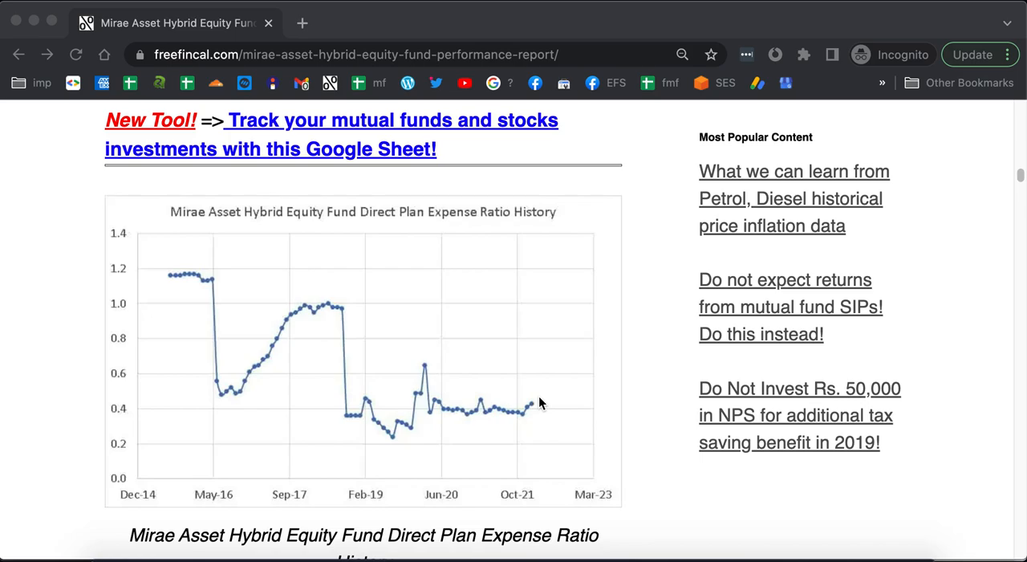
pyautogui.scroll(-3)
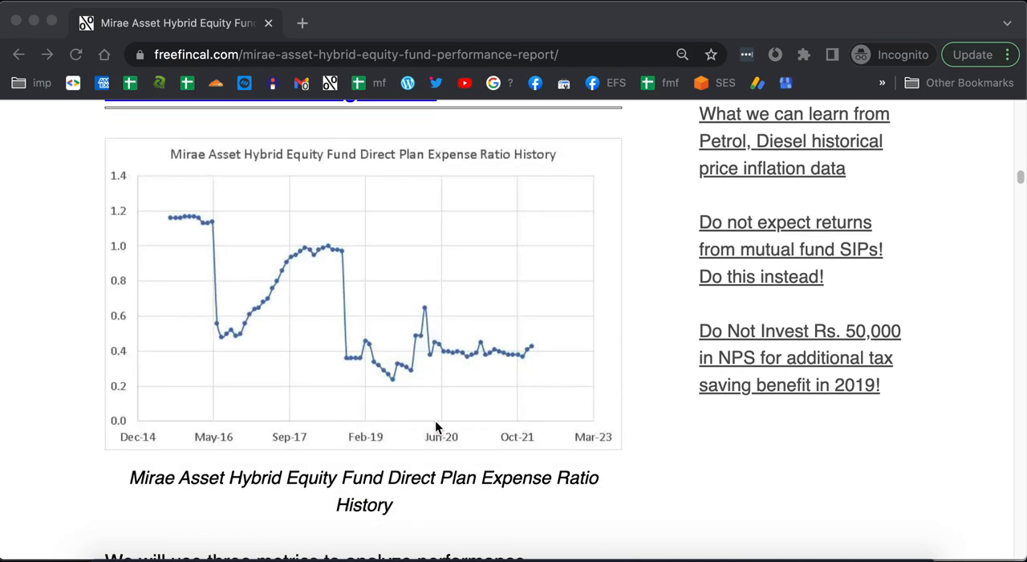
pyautogui.scroll(-3)
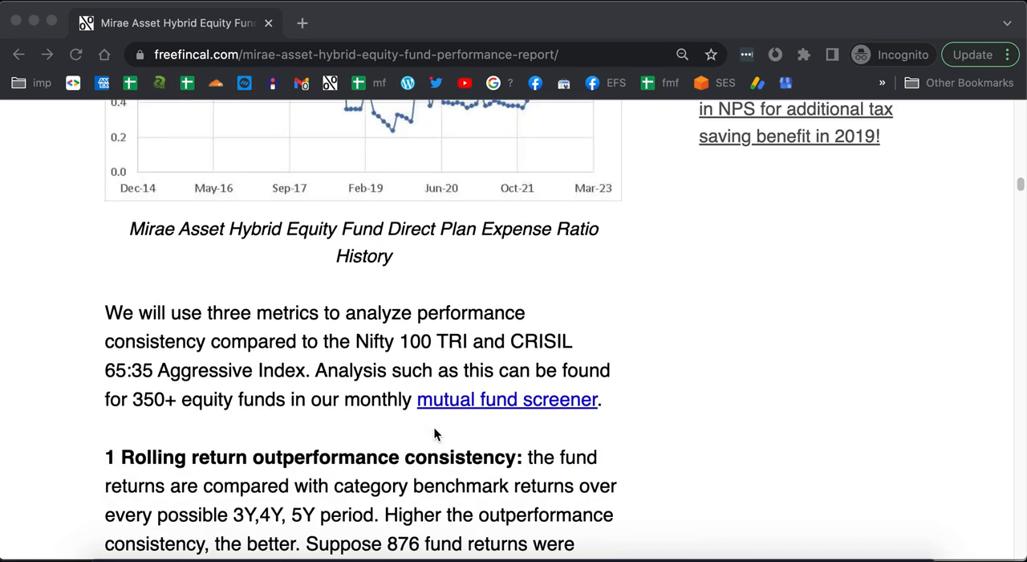
pyautogui.scroll(-3)
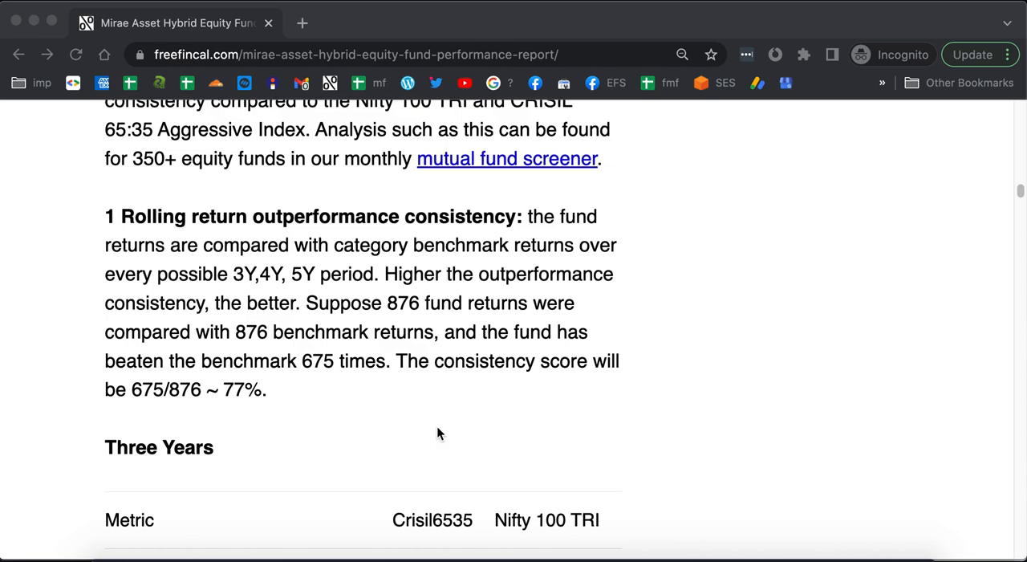
pyautogui.scroll(-3)
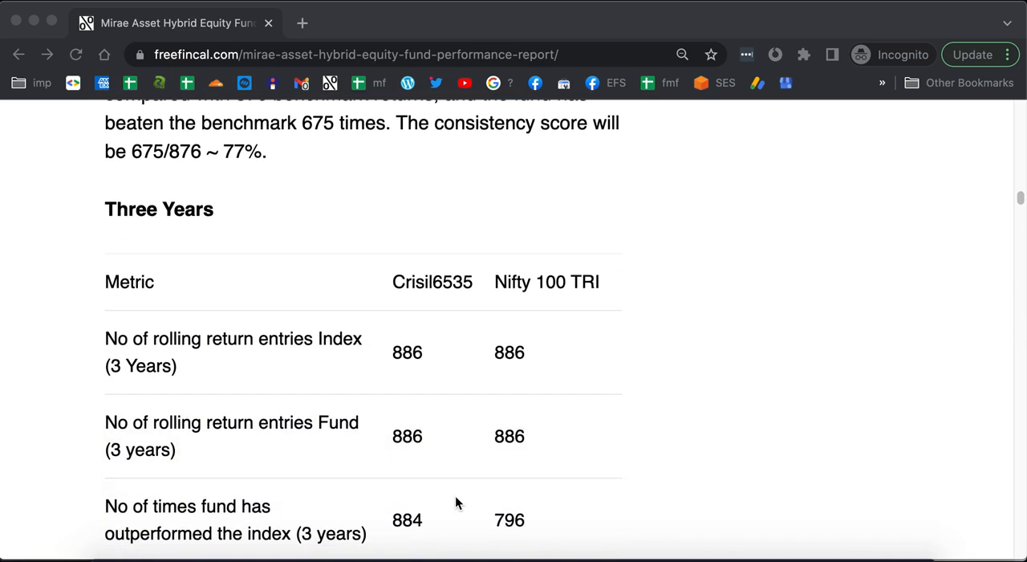
pyautogui.scroll(-3)
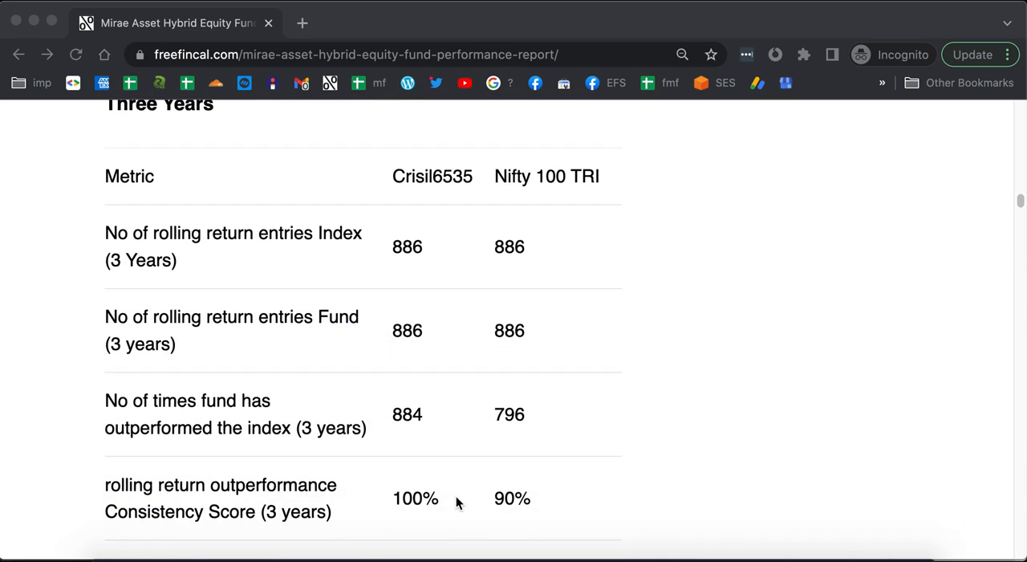
pyautogui.moveTo(530, 457)
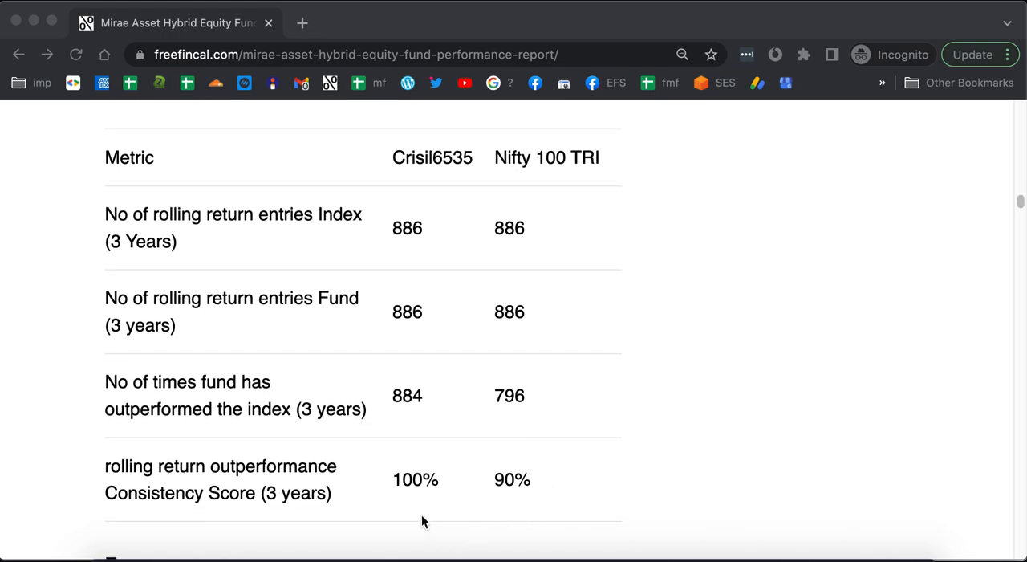
pyautogui.moveTo(407, 500)
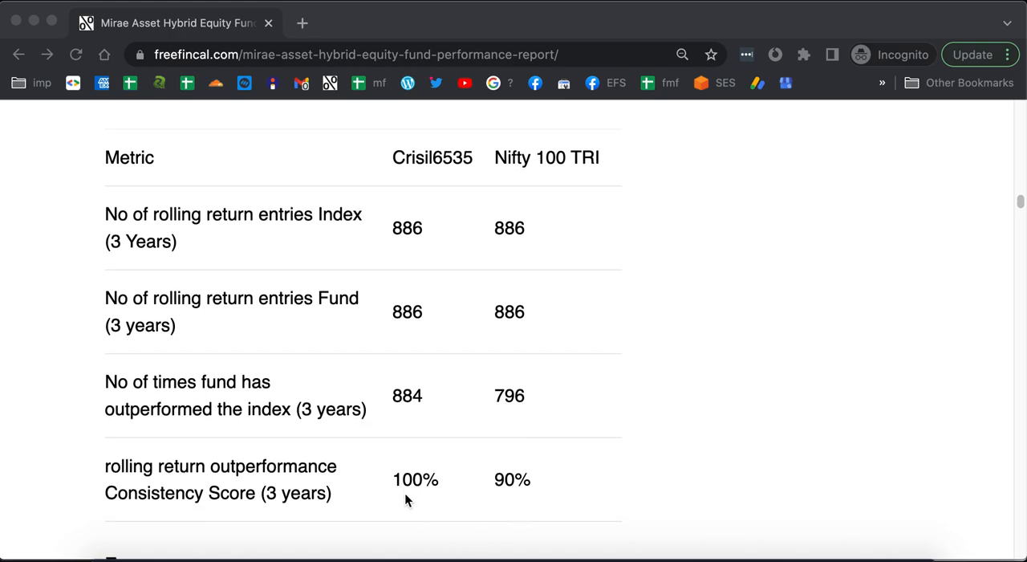
pyautogui.moveTo(514, 512)
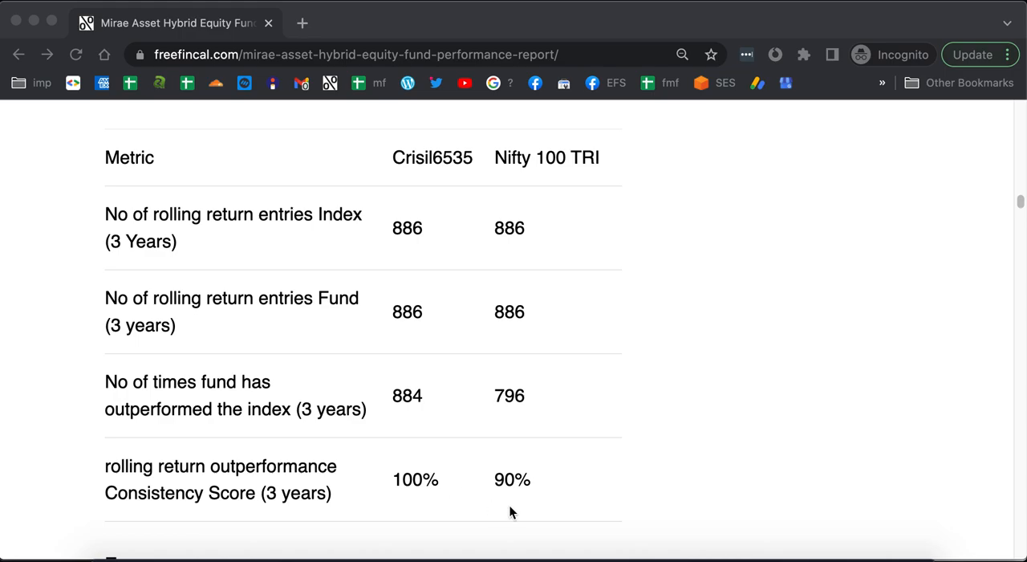
pyautogui.moveTo(513, 515)
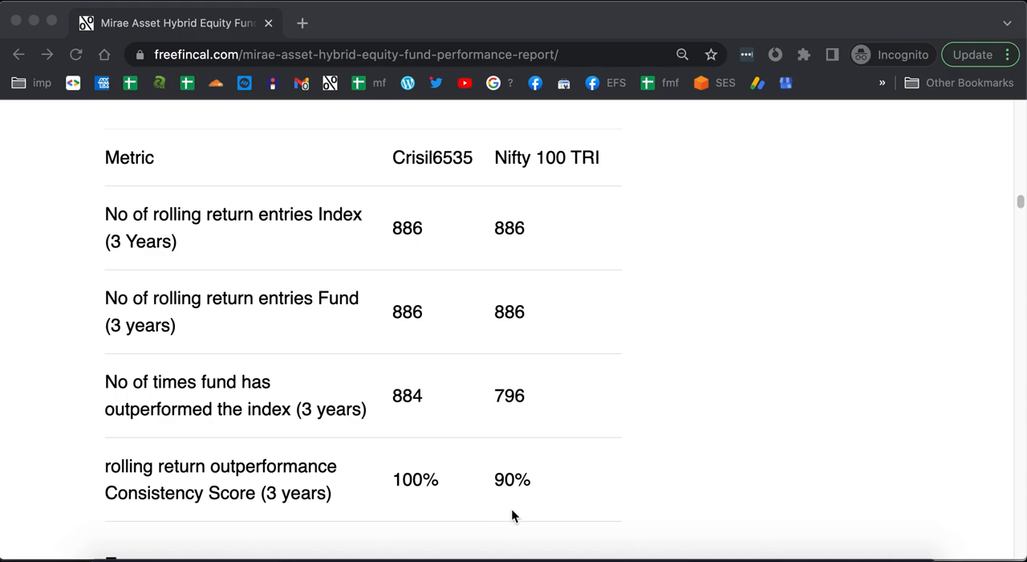
pyautogui.scroll(-3)
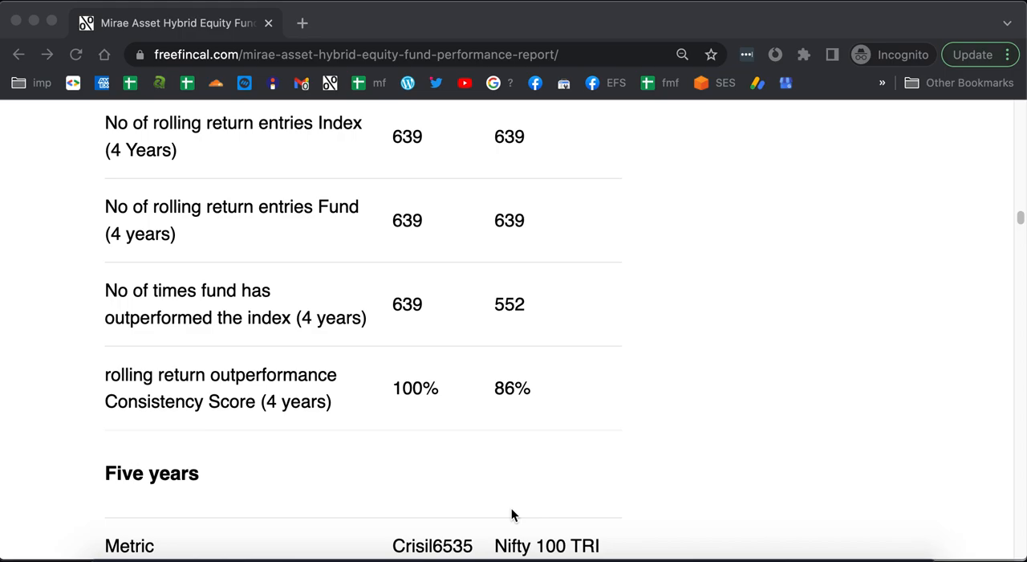
pyautogui.moveTo(414, 433)
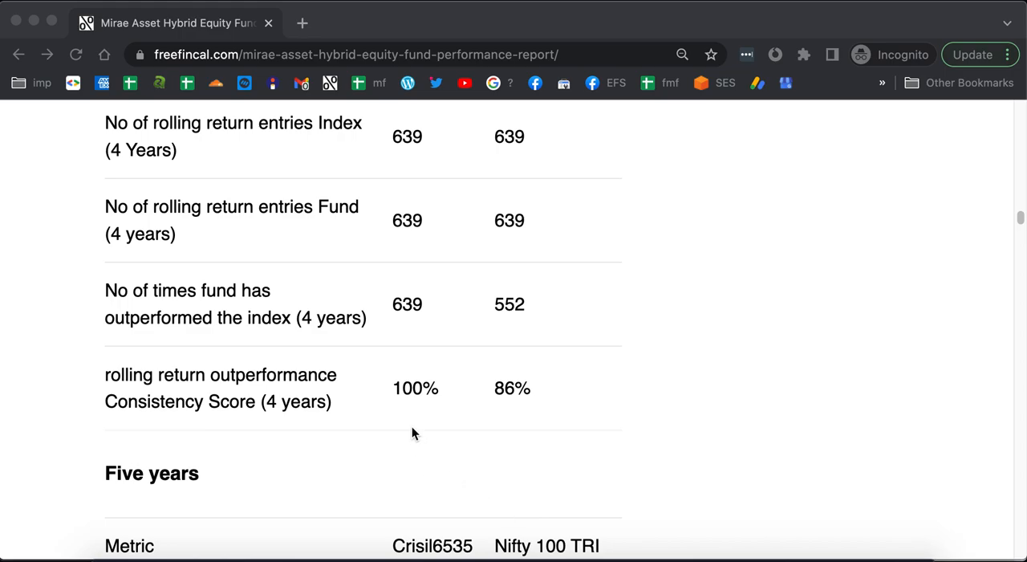
pyautogui.moveTo(498, 426)
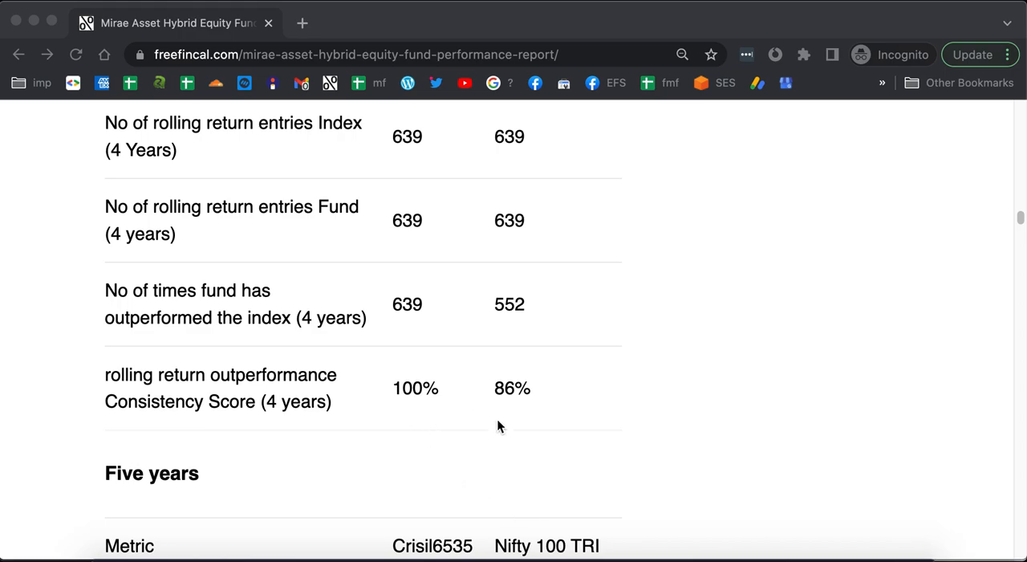
pyautogui.scroll(-3)
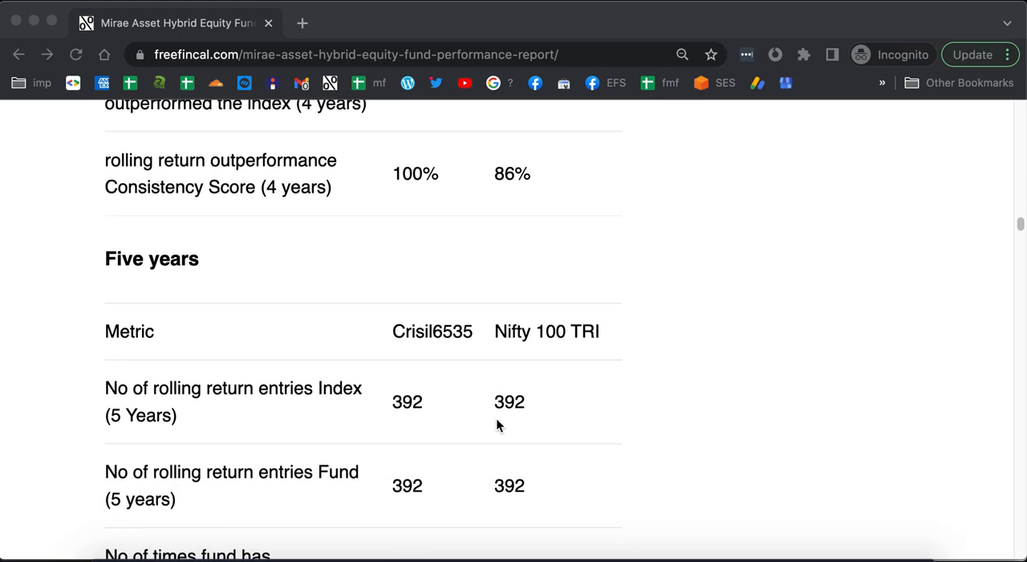
pyautogui.scroll(-3)
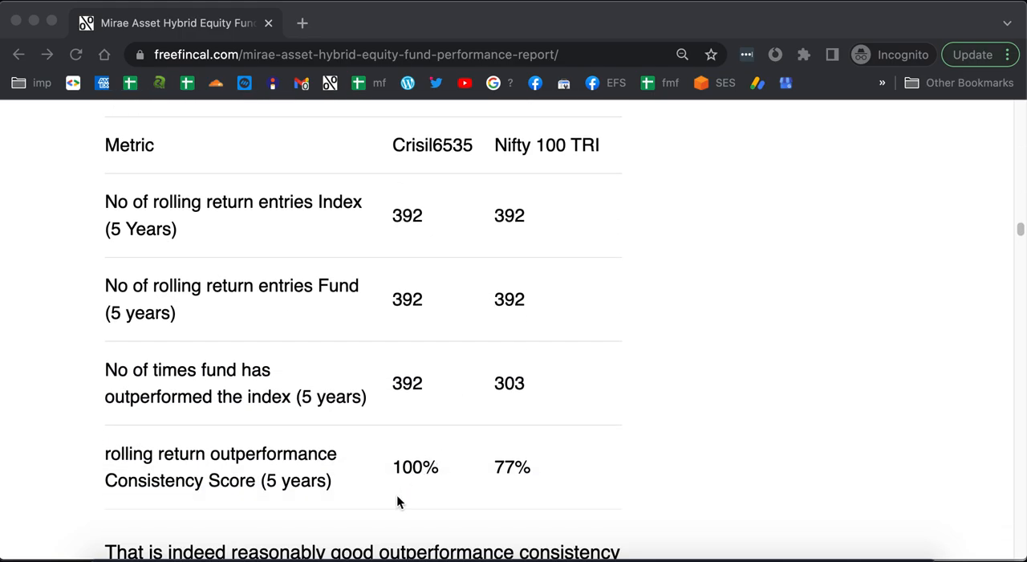
pyautogui.moveTo(478, 321)
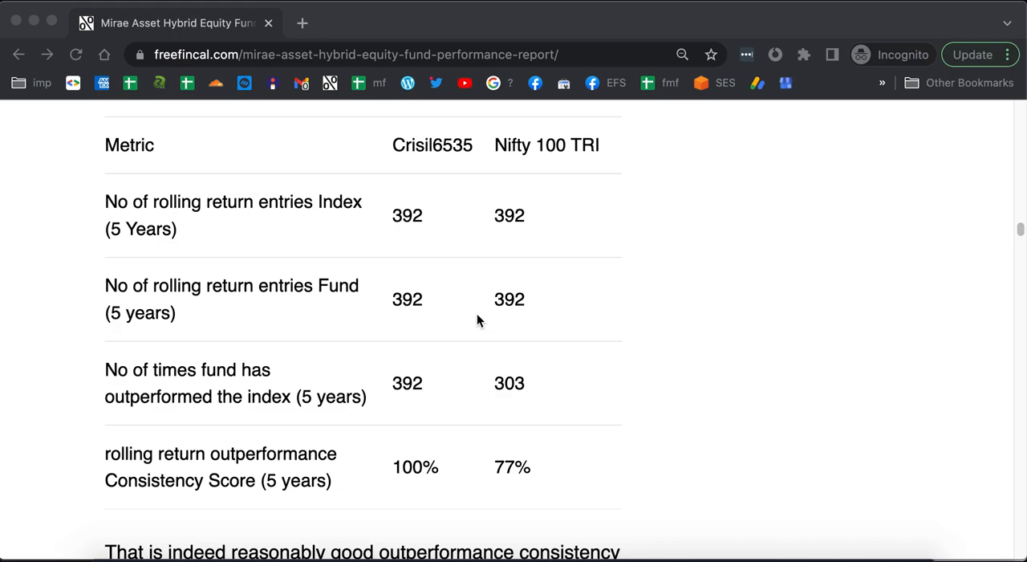
pyautogui.moveTo(517, 496)
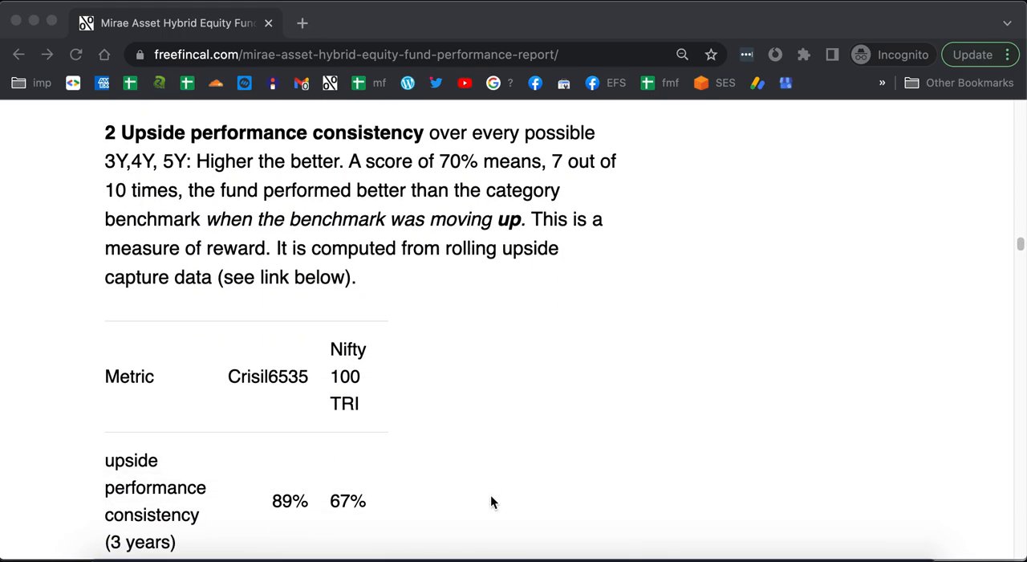
pyautogui.scroll(-3)
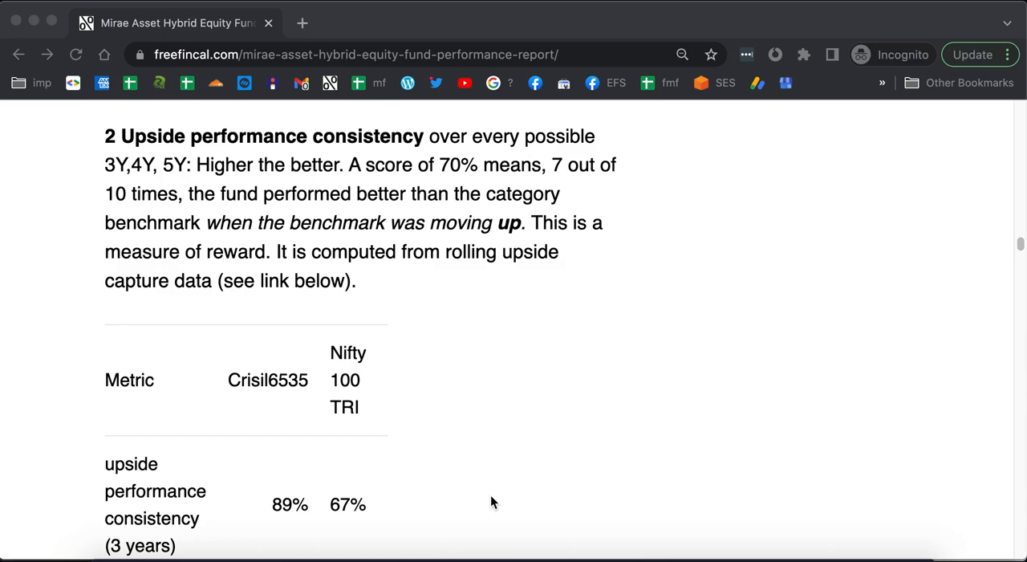
pyautogui.scroll(-3)
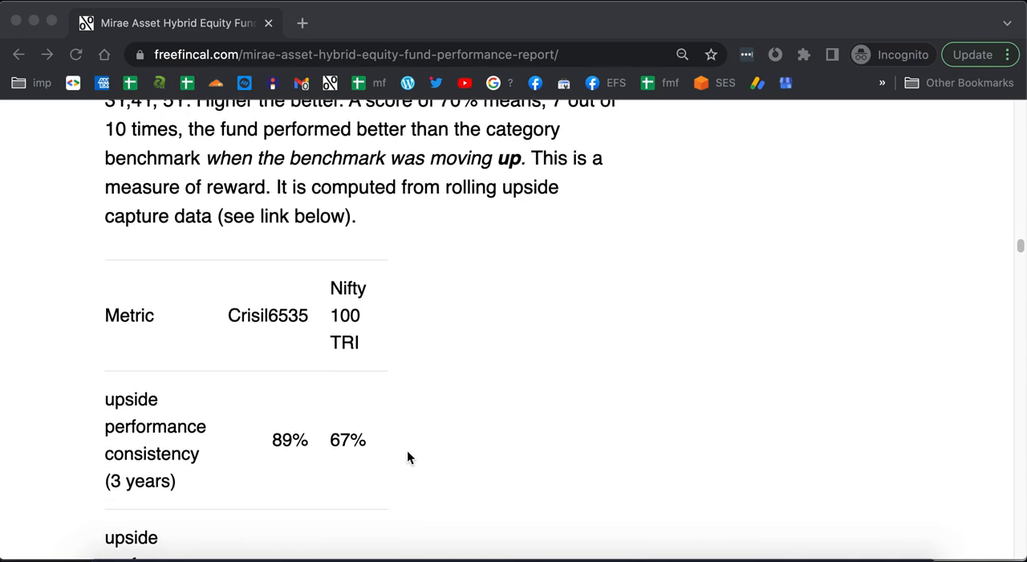
pyautogui.scroll(-3)
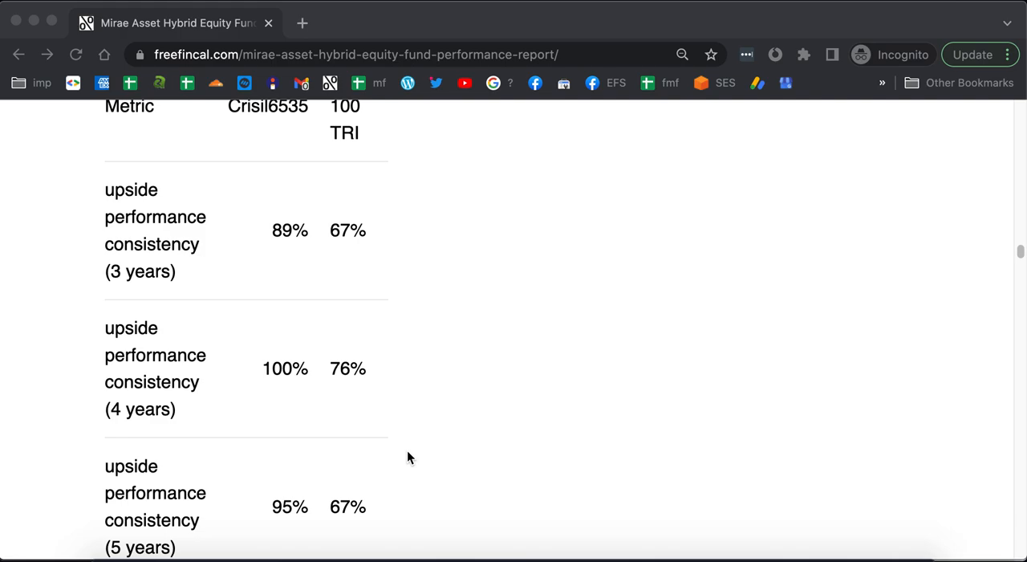
pyautogui.scroll(-3)
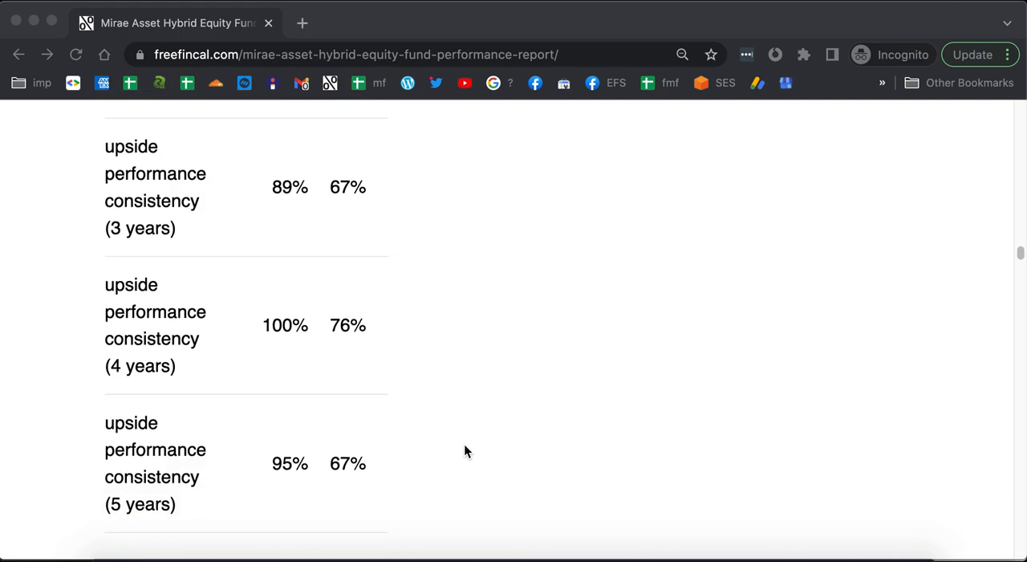
pyautogui.scroll(-3)
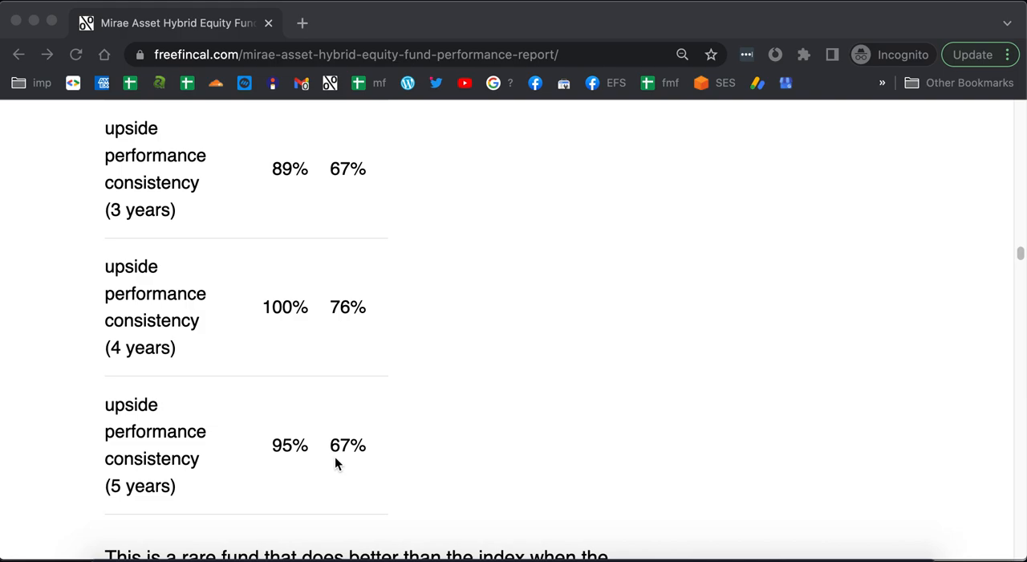
pyautogui.scroll(3)
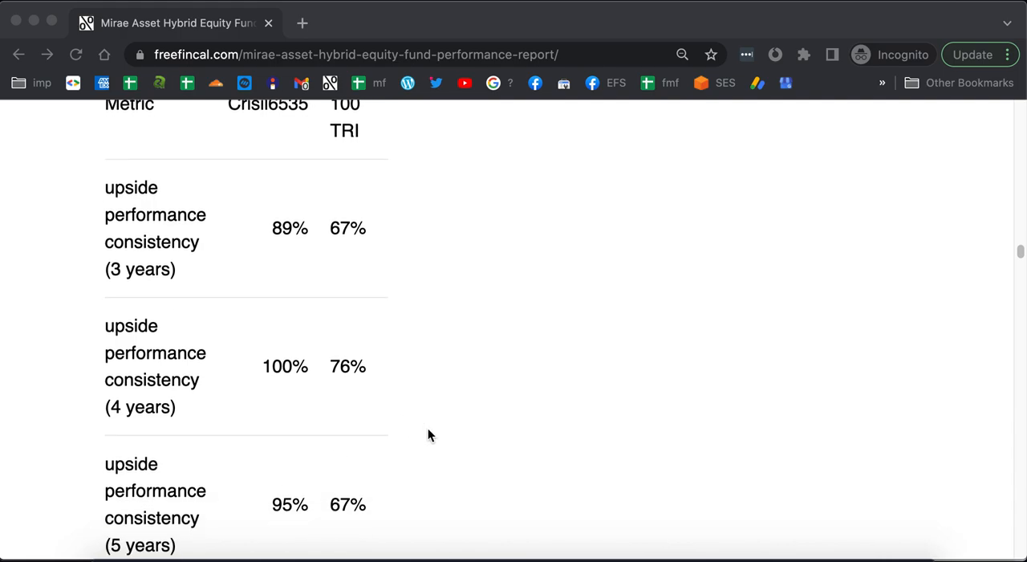
pyautogui.scroll(-3)
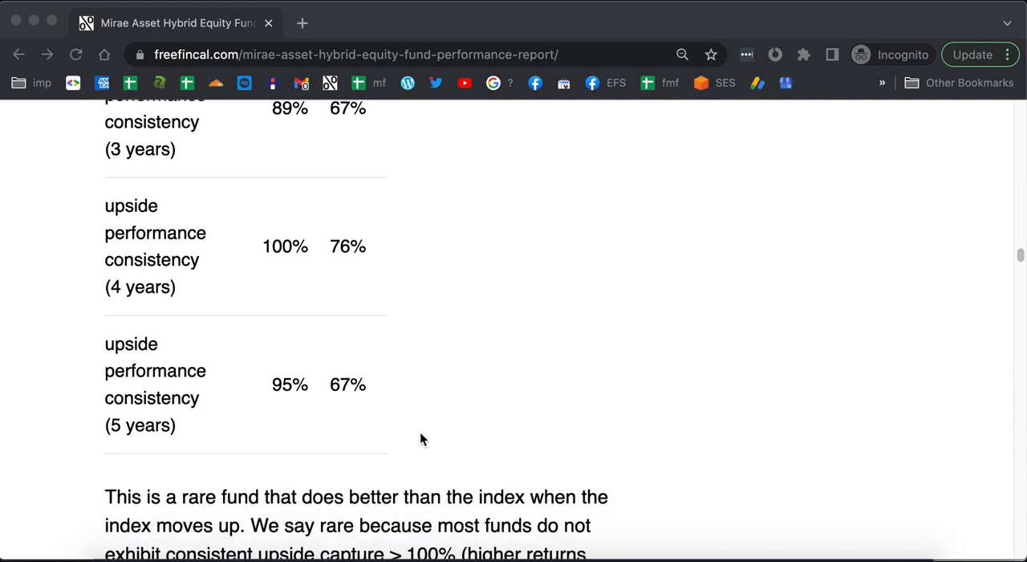
pyautogui.scroll(-3)
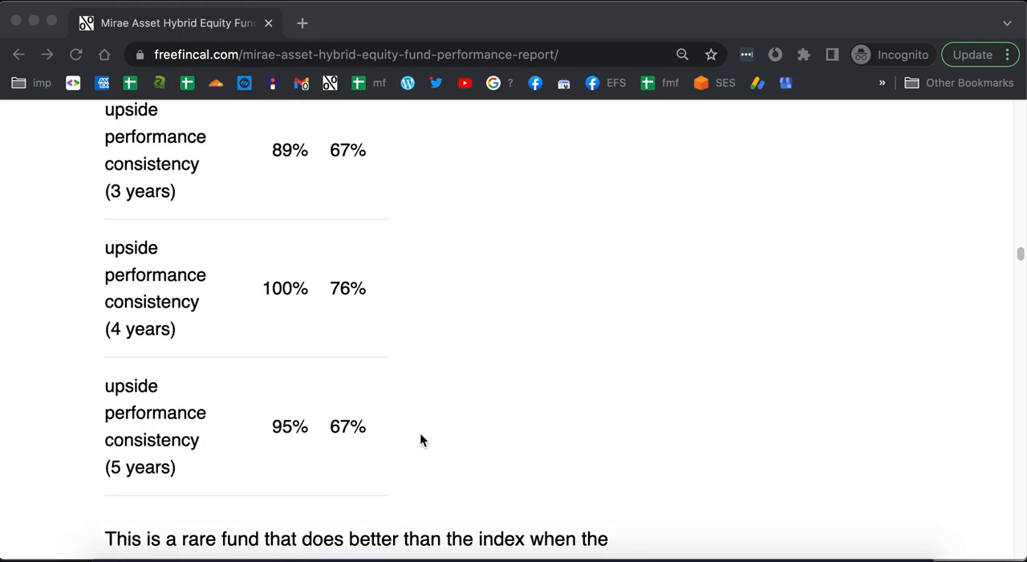
pyautogui.scroll(3)
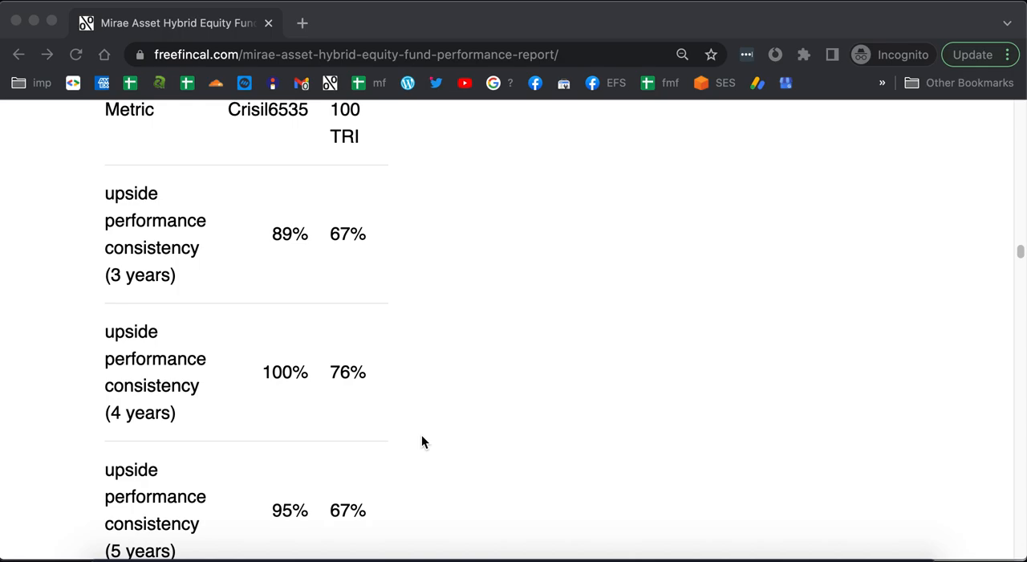
pyautogui.scroll(-3)
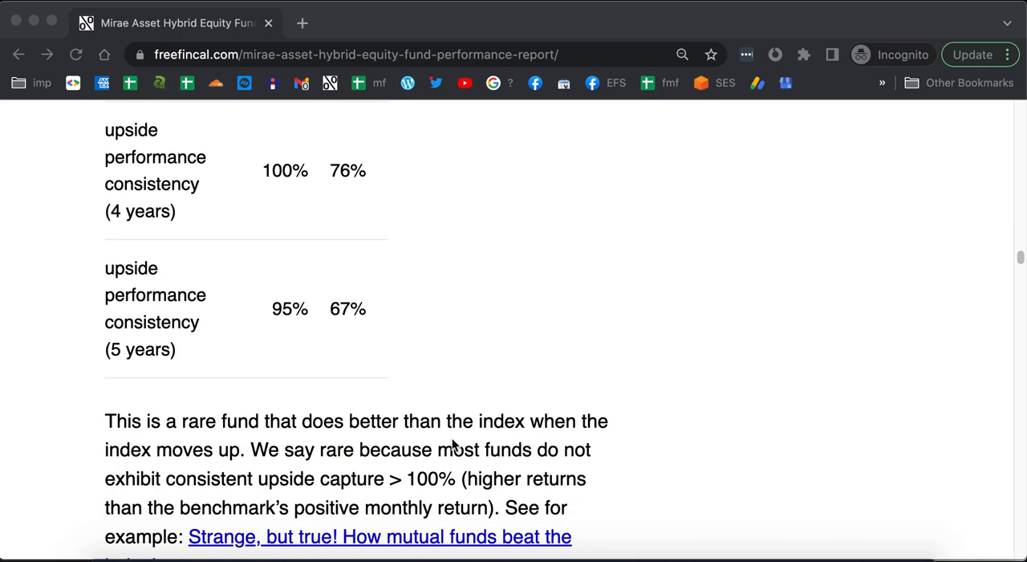
pyautogui.scroll(-3)
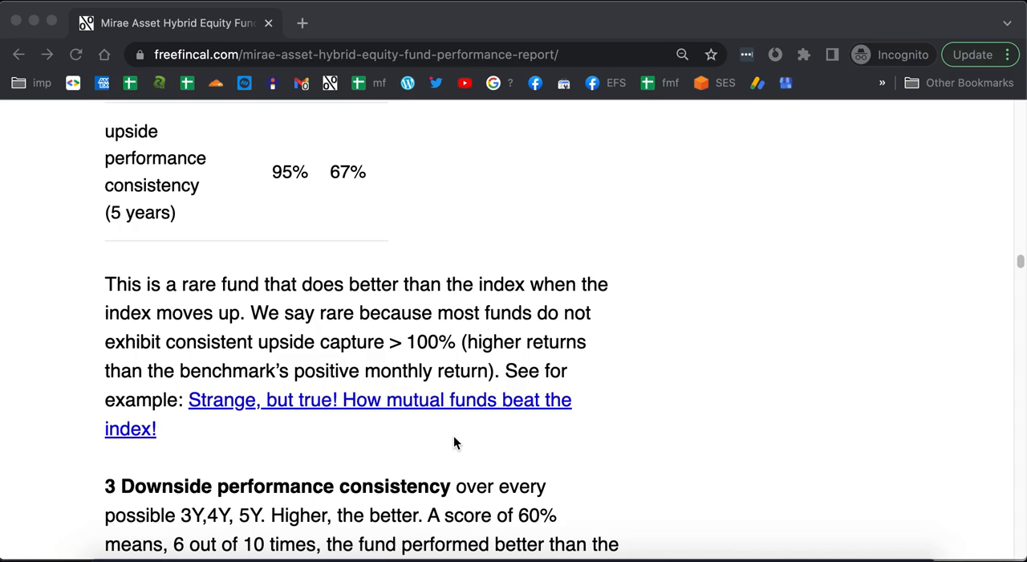
pyautogui.scroll(-3)
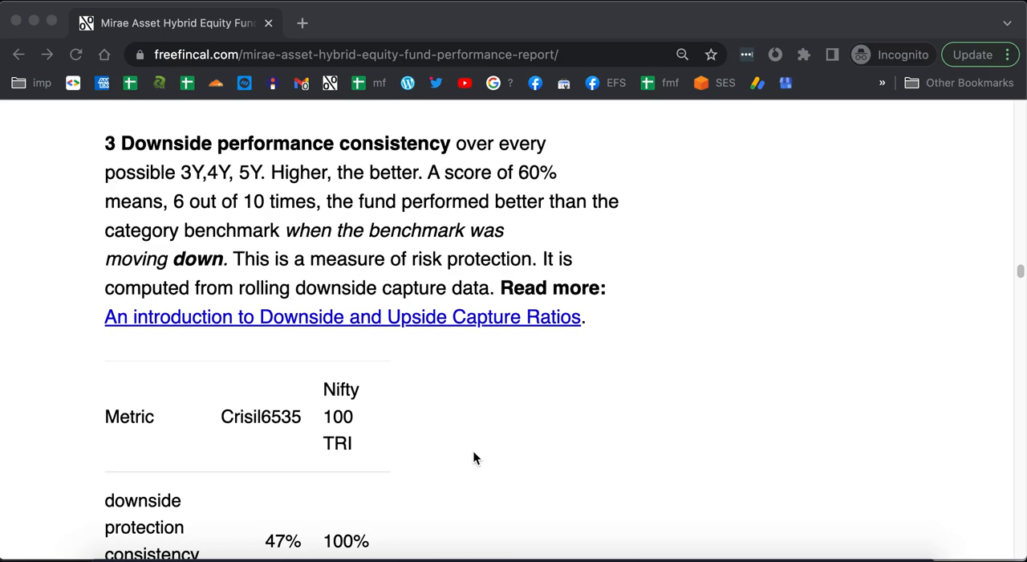
pyautogui.scroll(-3)
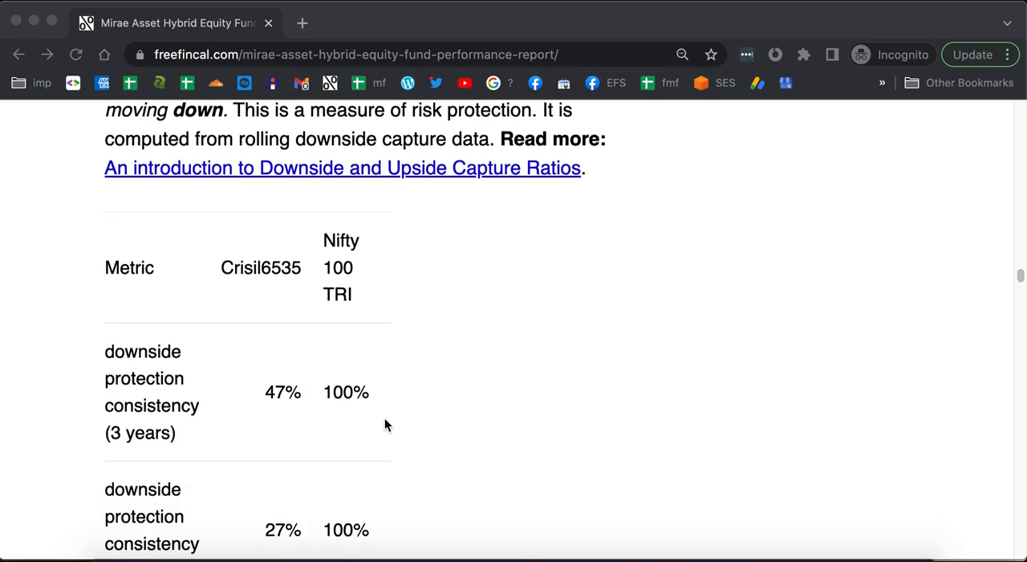
pyautogui.scroll(-3)
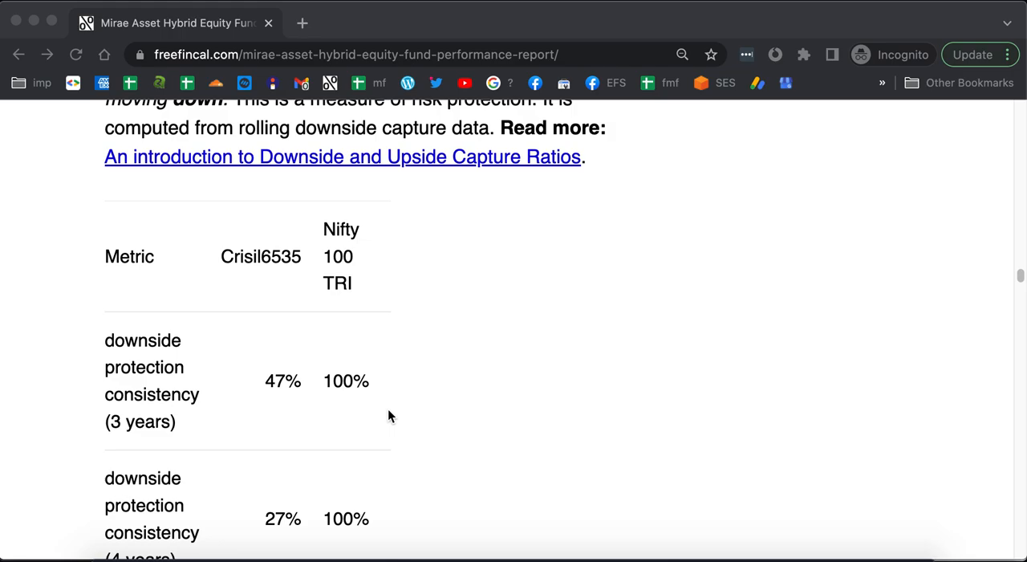
pyautogui.moveTo(281, 279)
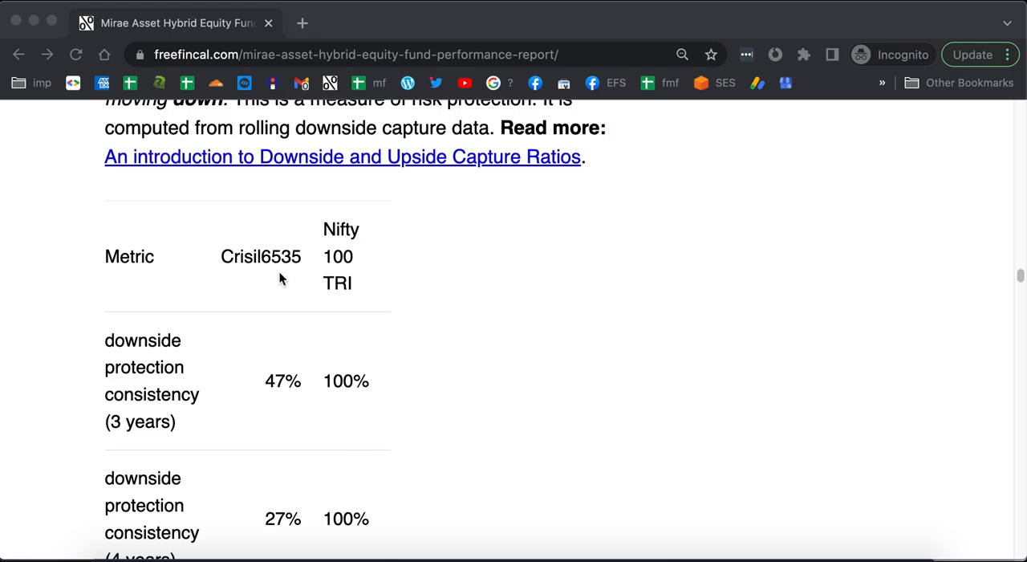
pyautogui.moveTo(266, 279)
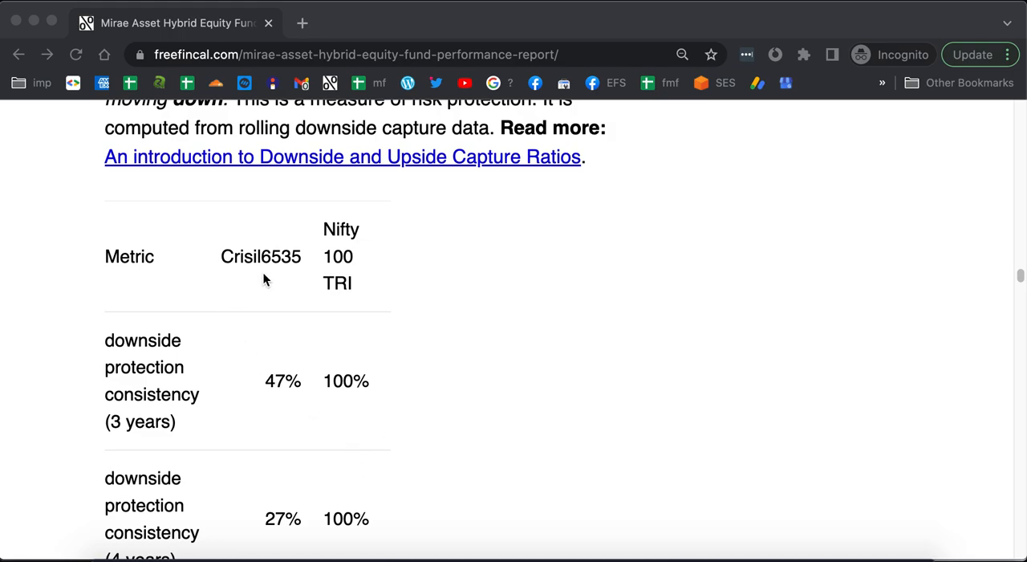
pyautogui.scroll(-3)
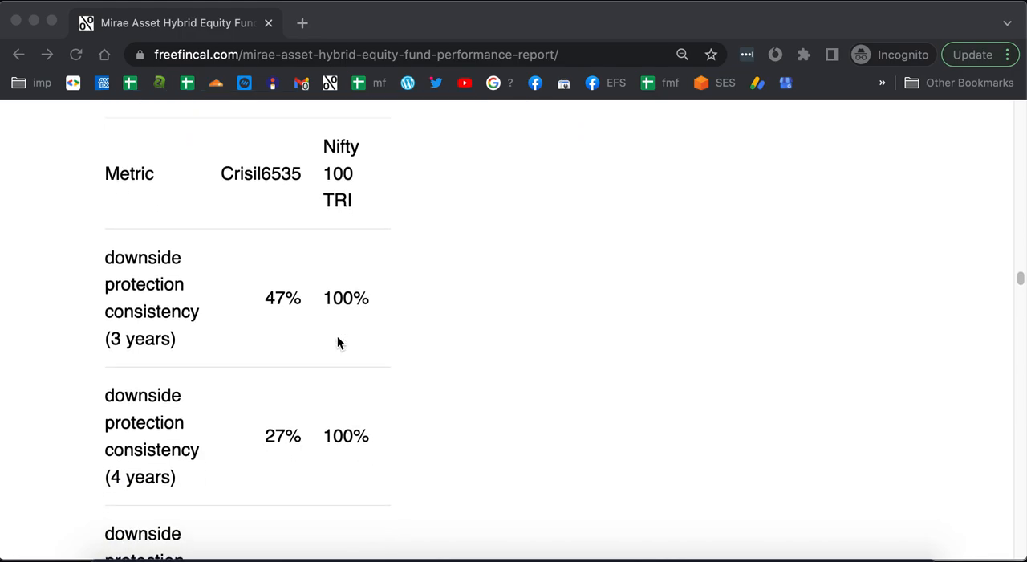
pyautogui.scroll(-3)
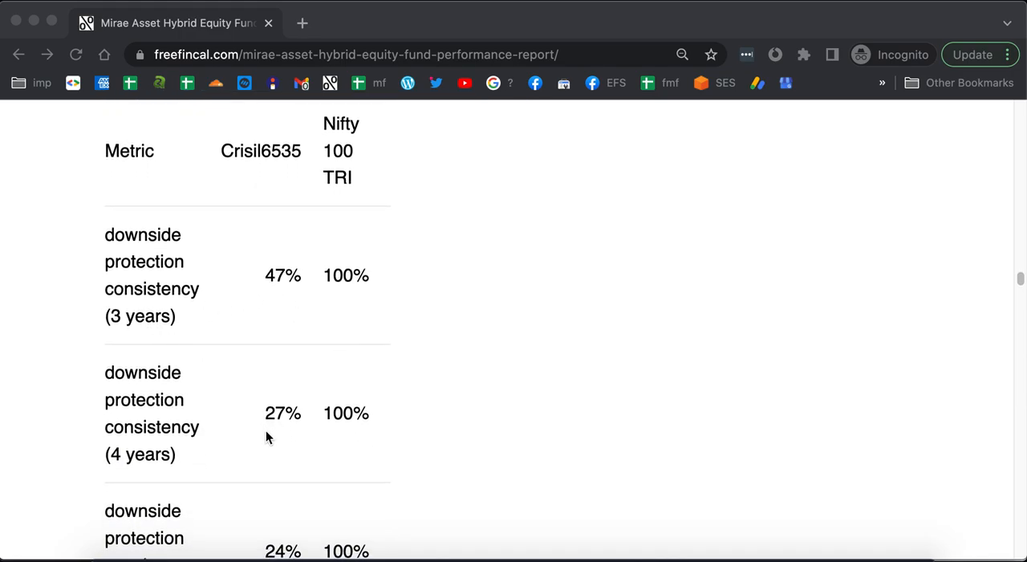
pyautogui.scroll(-3)
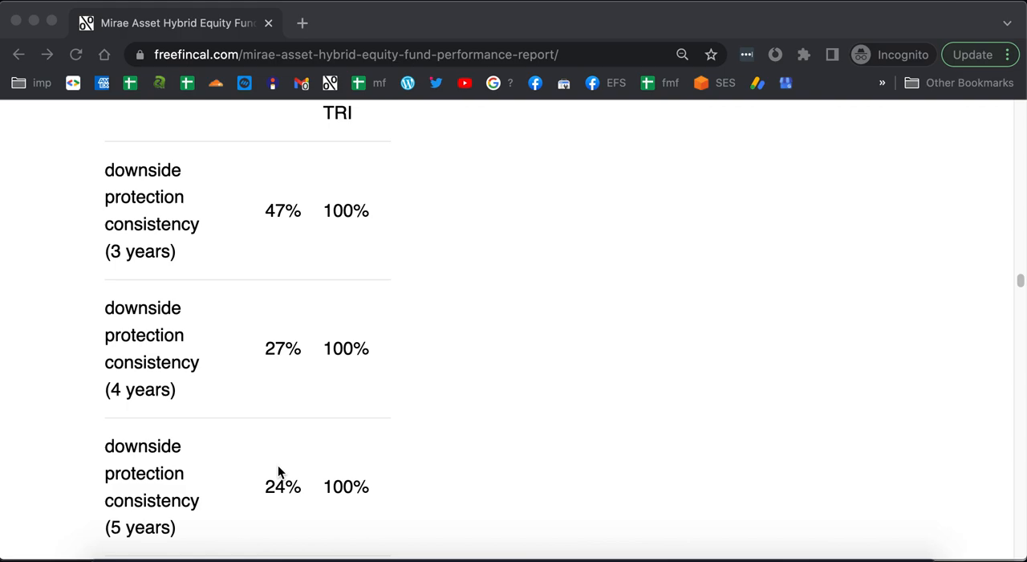
pyautogui.scroll(3)
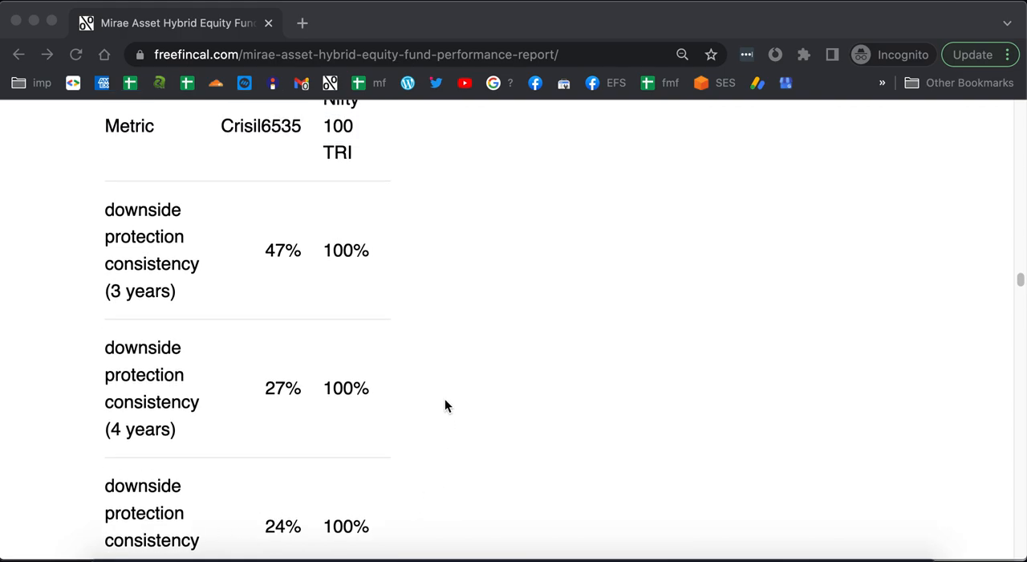
pyautogui.scroll(3)
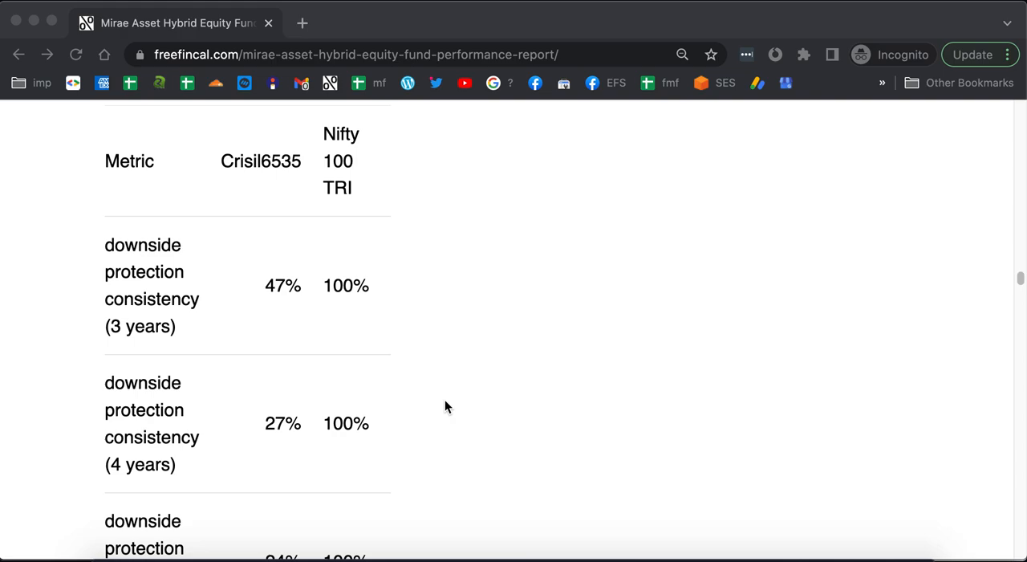
pyautogui.scroll(-3)
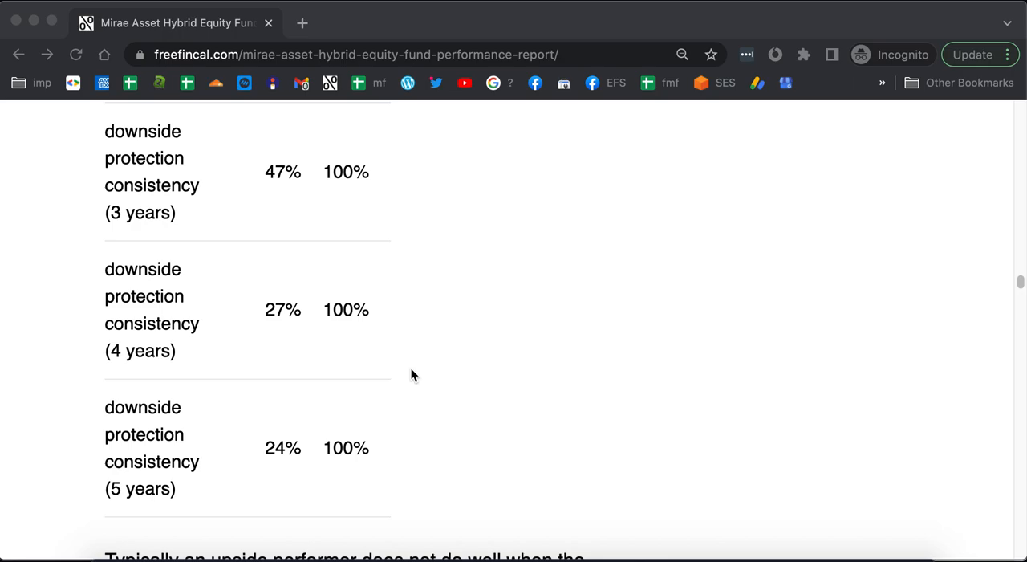
pyautogui.scroll(-3)
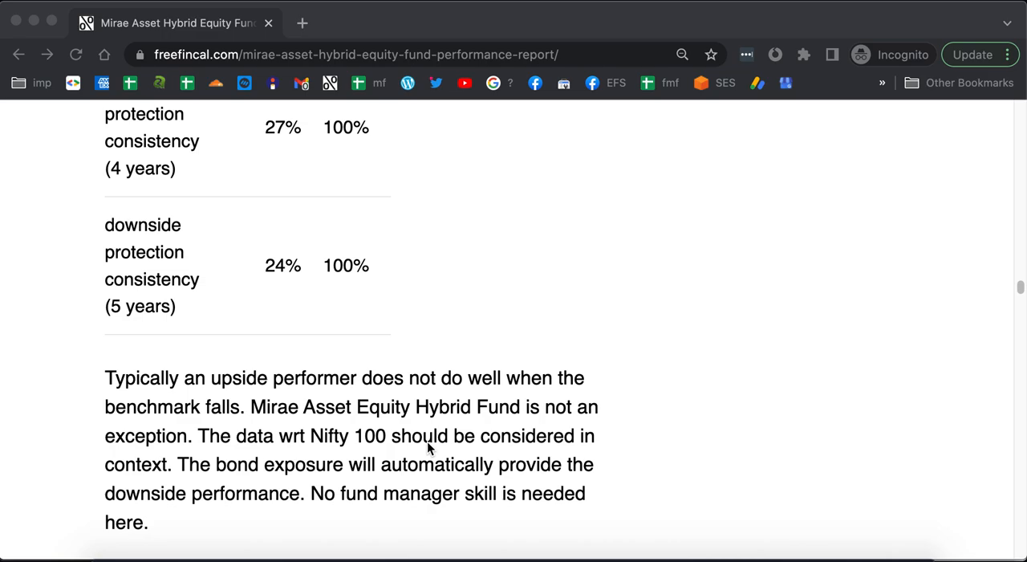
pyautogui.moveTo(443, 451)
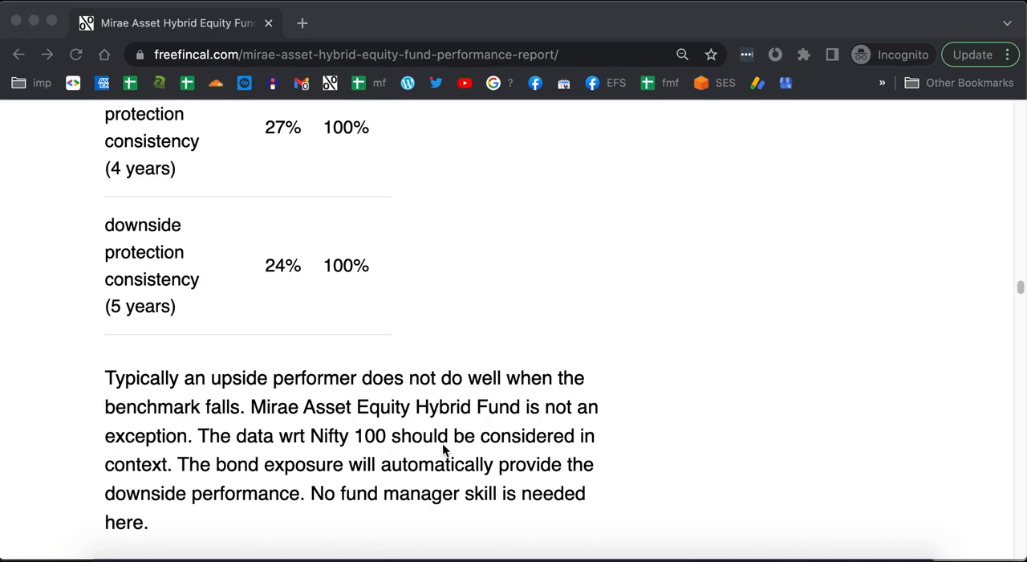
pyautogui.scroll(-3)
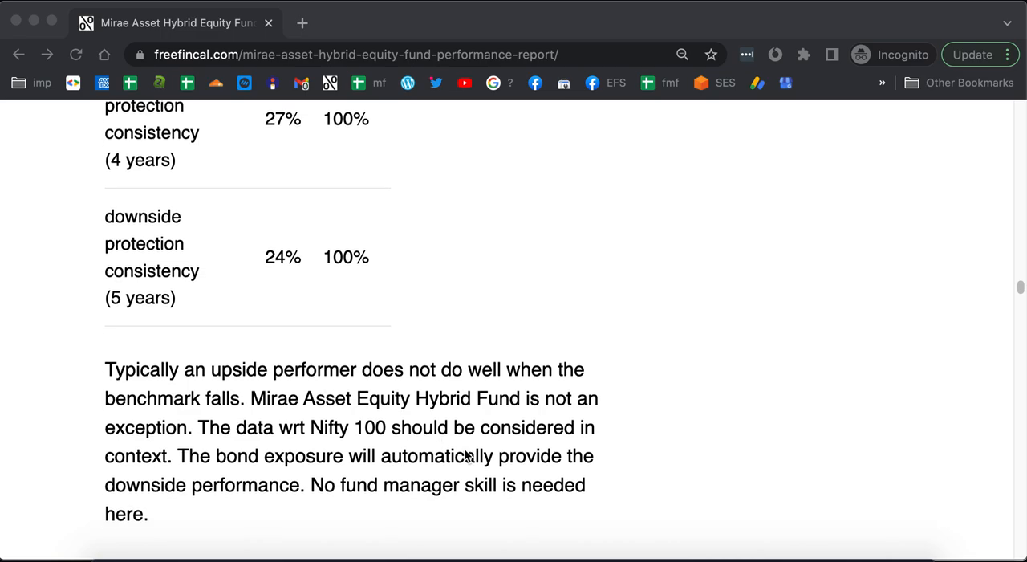
pyautogui.scroll(-3)
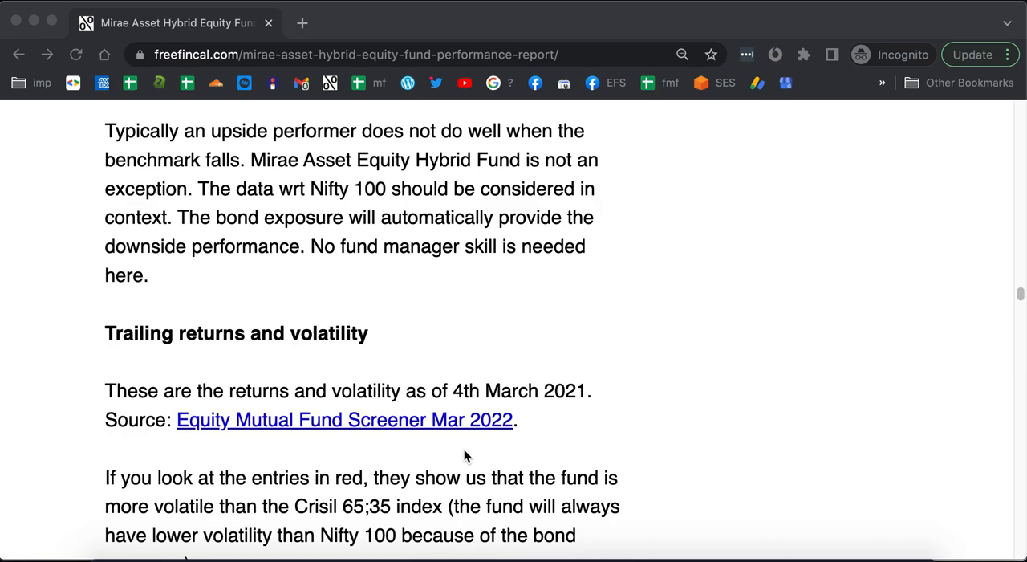
pyautogui.moveTo(462, 453)
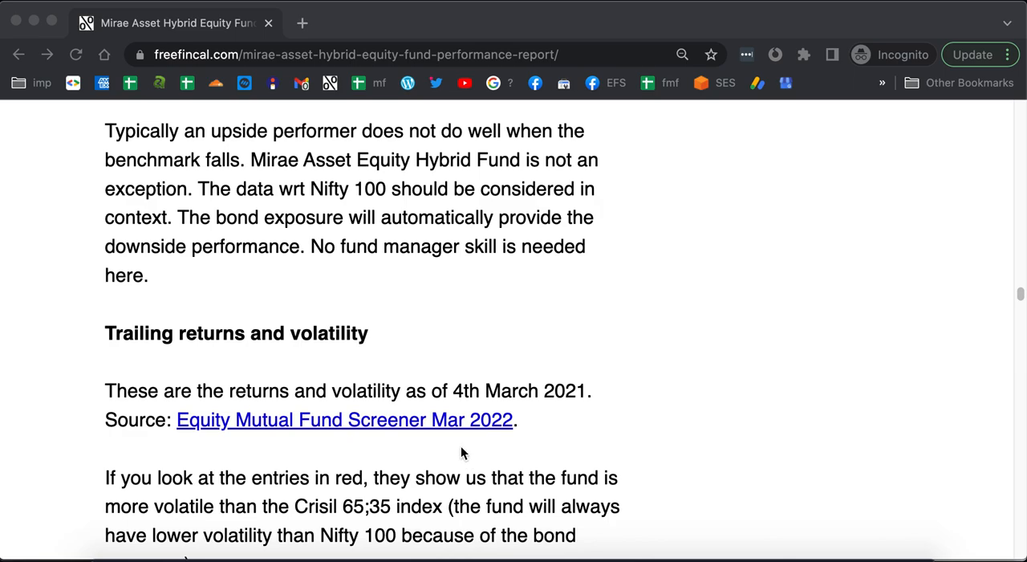
pyautogui.moveTo(341, 506)
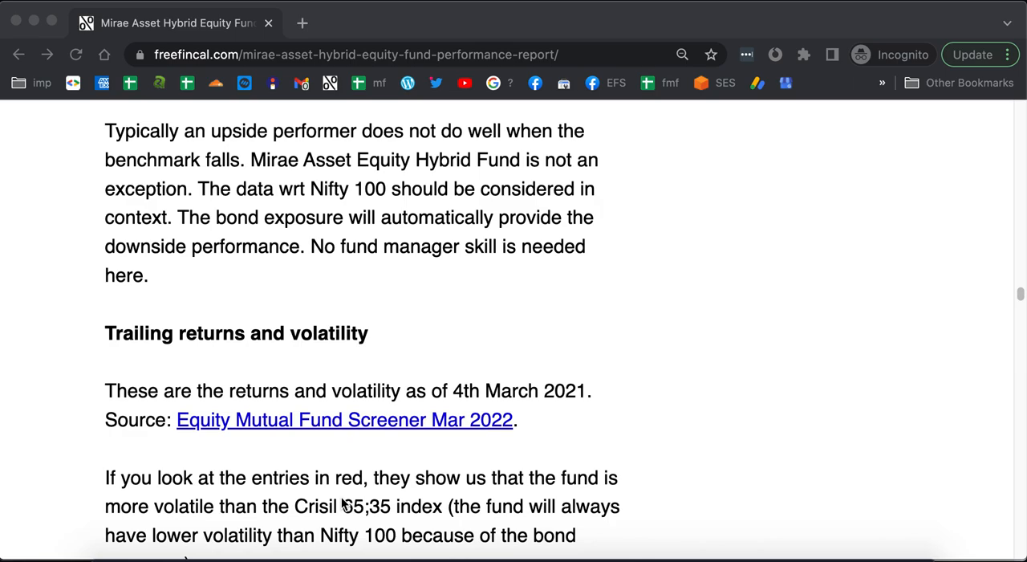
pyautogui.scroll(-3)
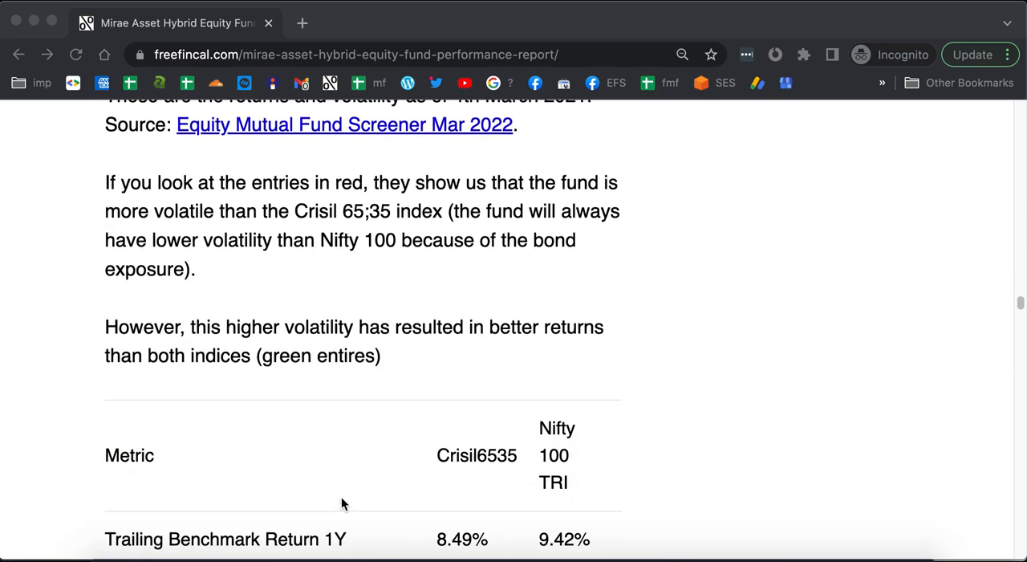
pyautogui.scroll(-3)
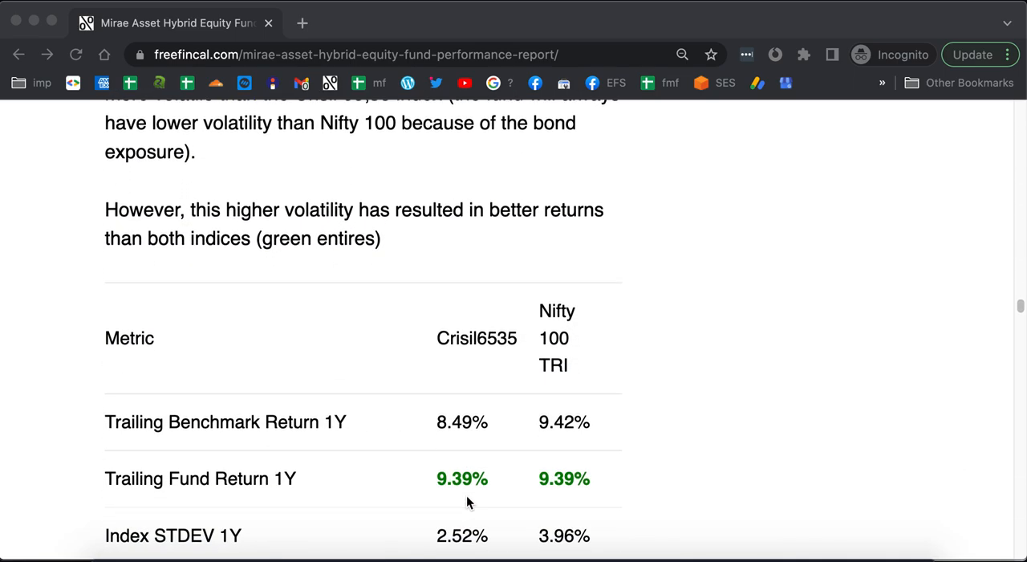
pyautogui.scroll(-3)
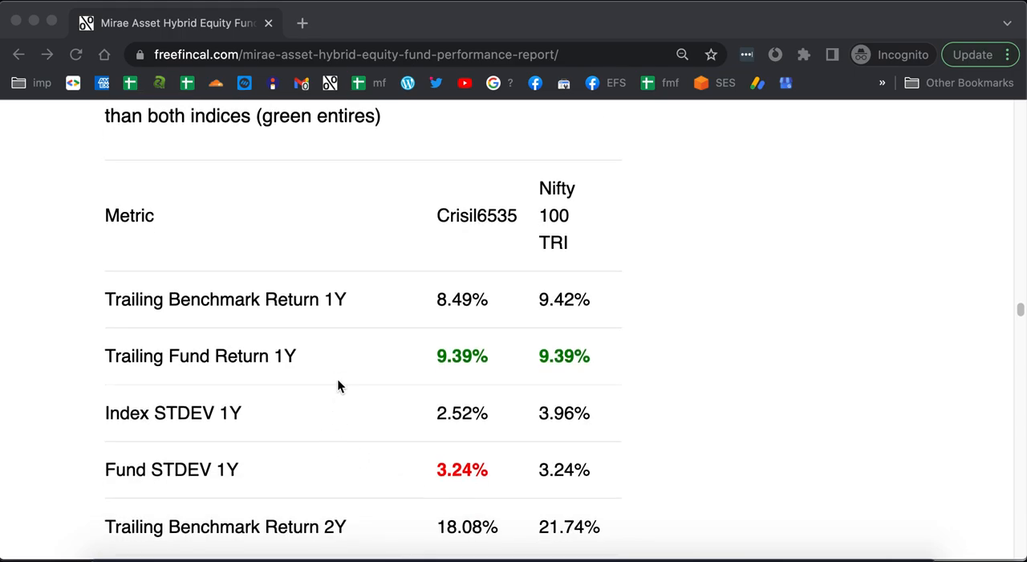
pyautogui.moveTo(423, 379)
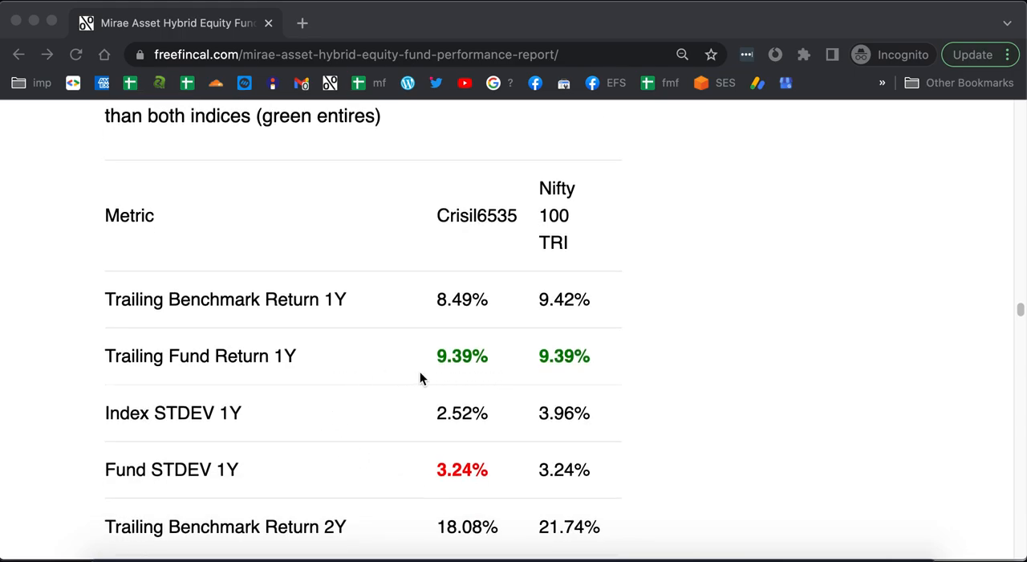
pyautogui.moveTo(472, 370)
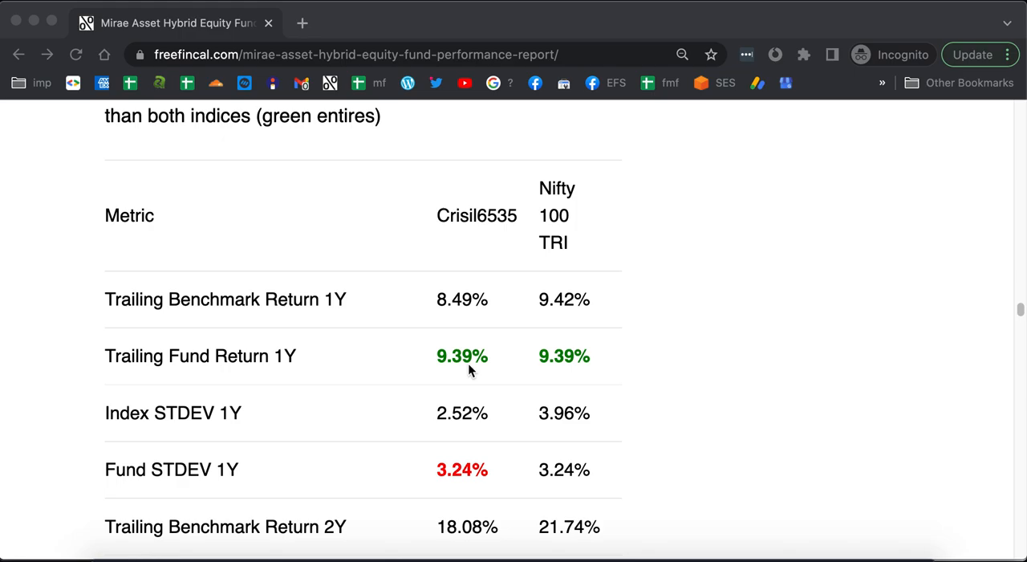
pyautogui.moveTo(528, 454)
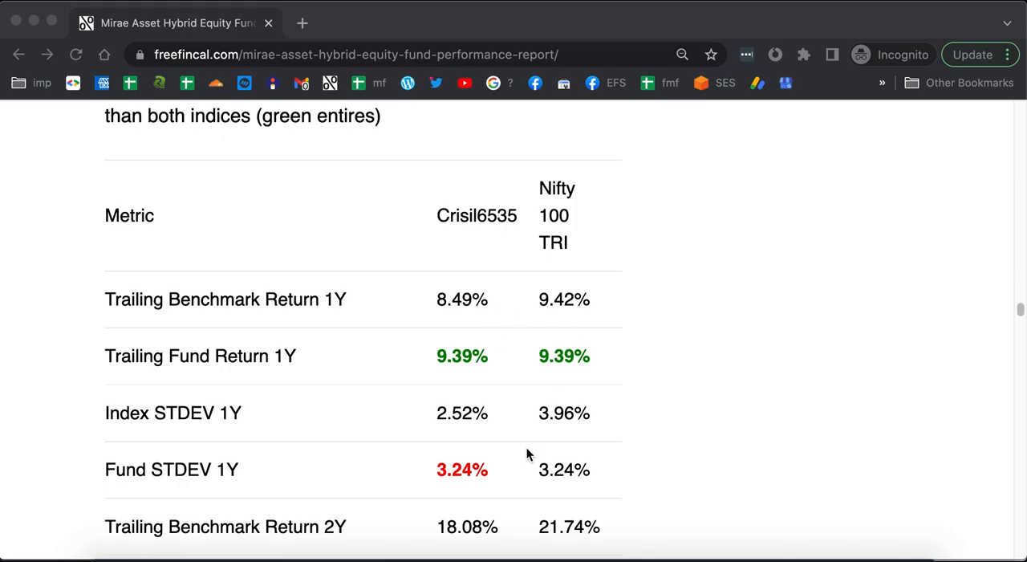
pyautogui.scroll(-3)
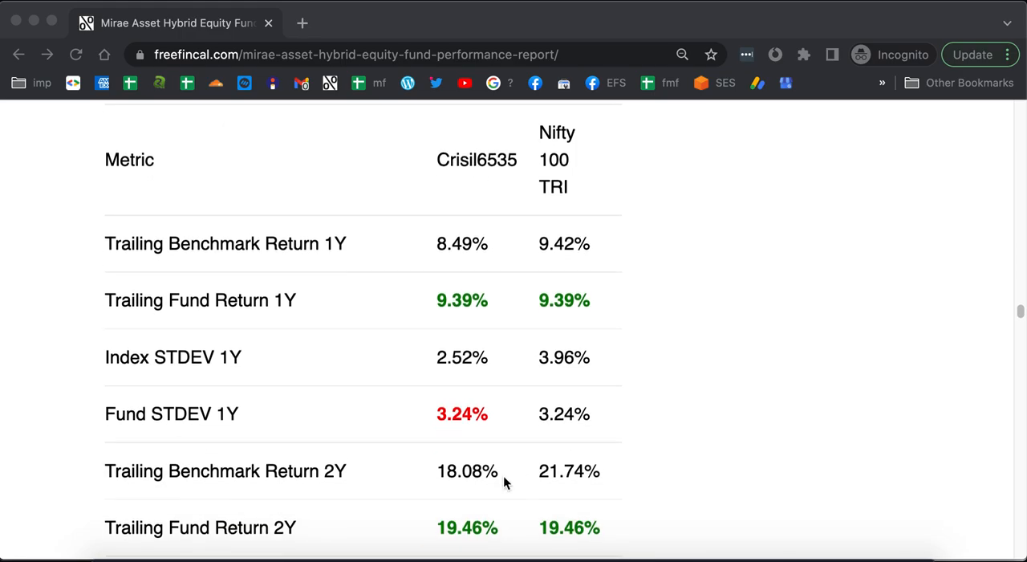
pyautogui.scroll(-3)
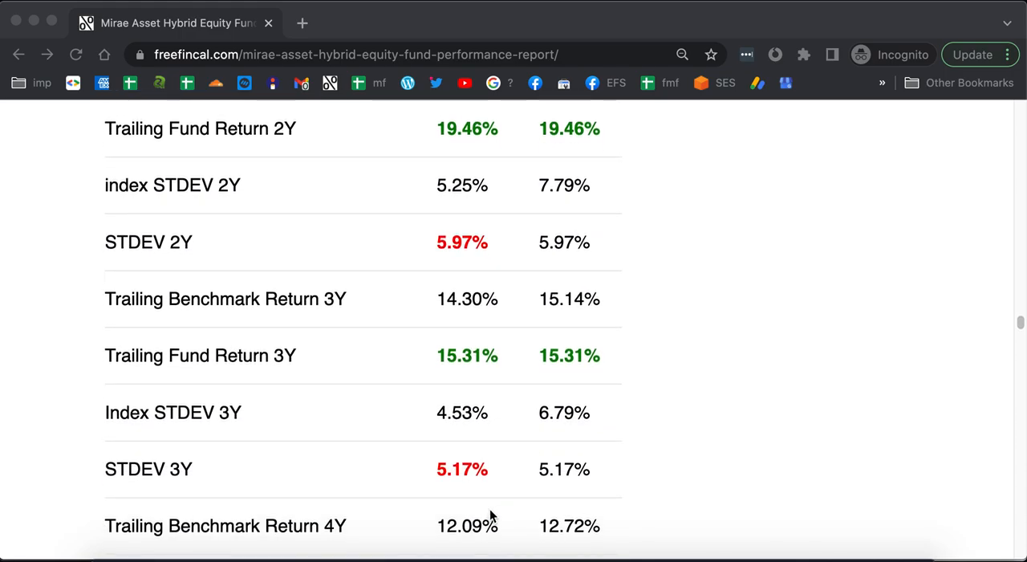
pyautogui.scroll(-3)
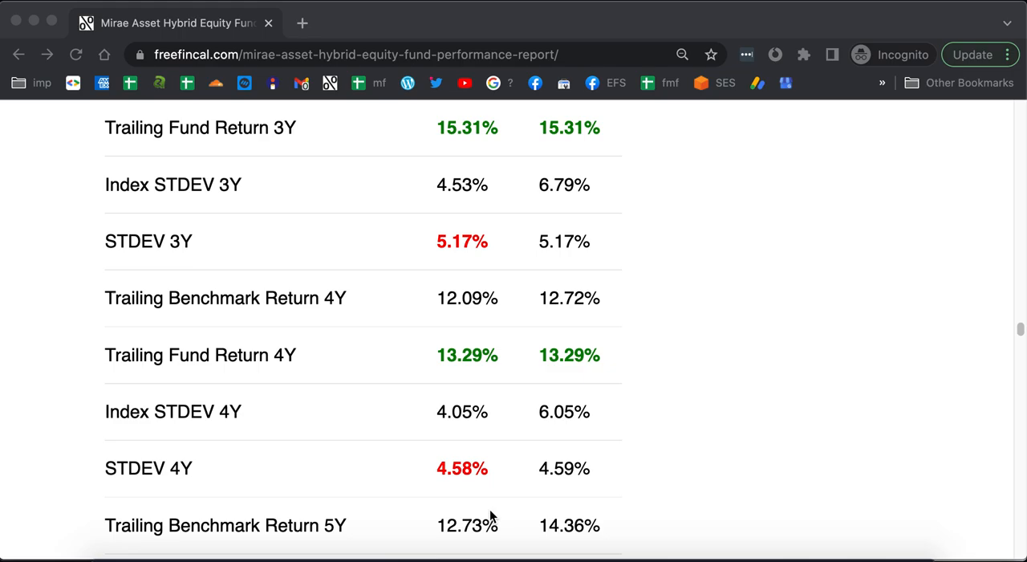
pyautogui.scroll(-3)
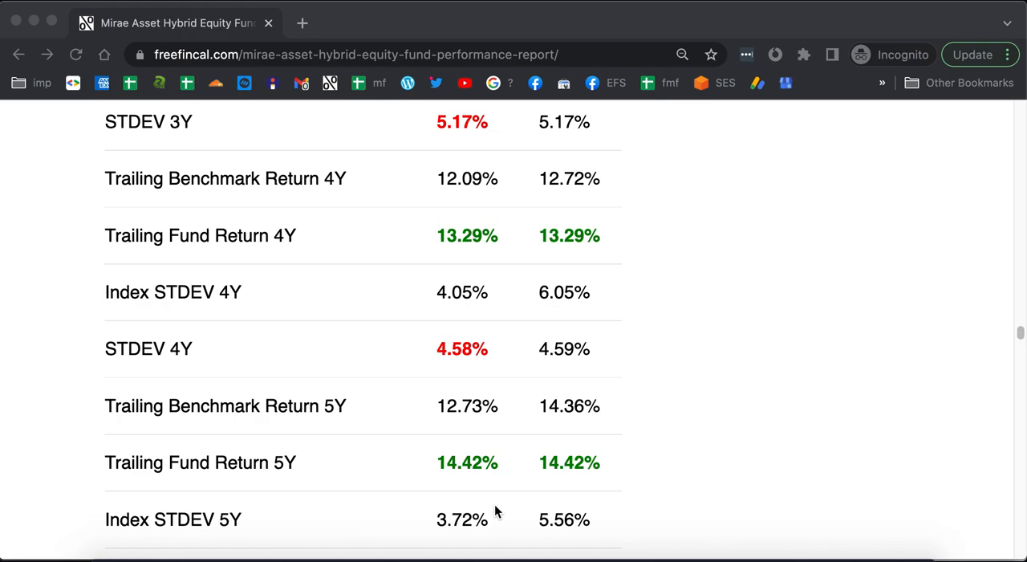
pyautogui.scroll(-3)
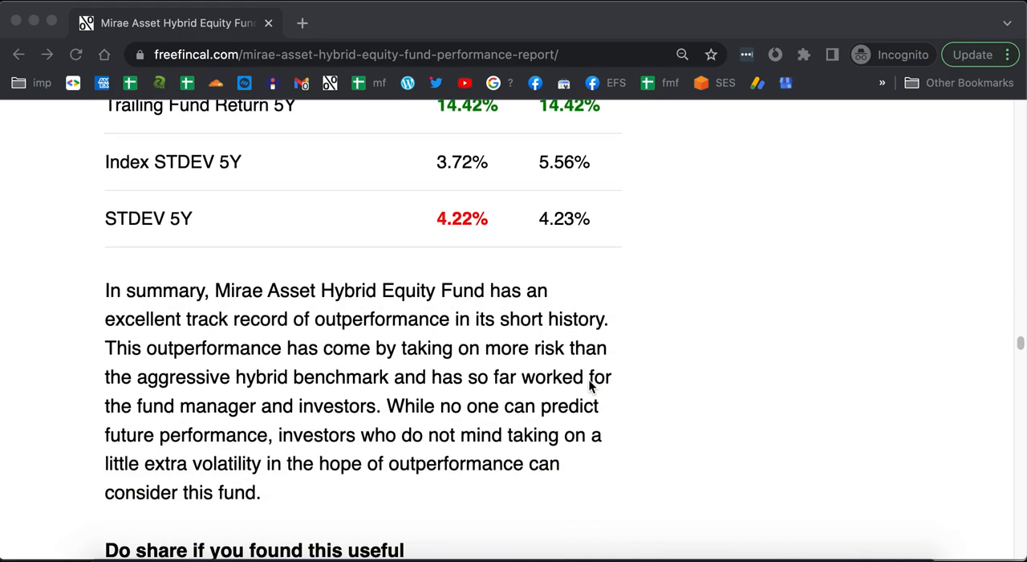